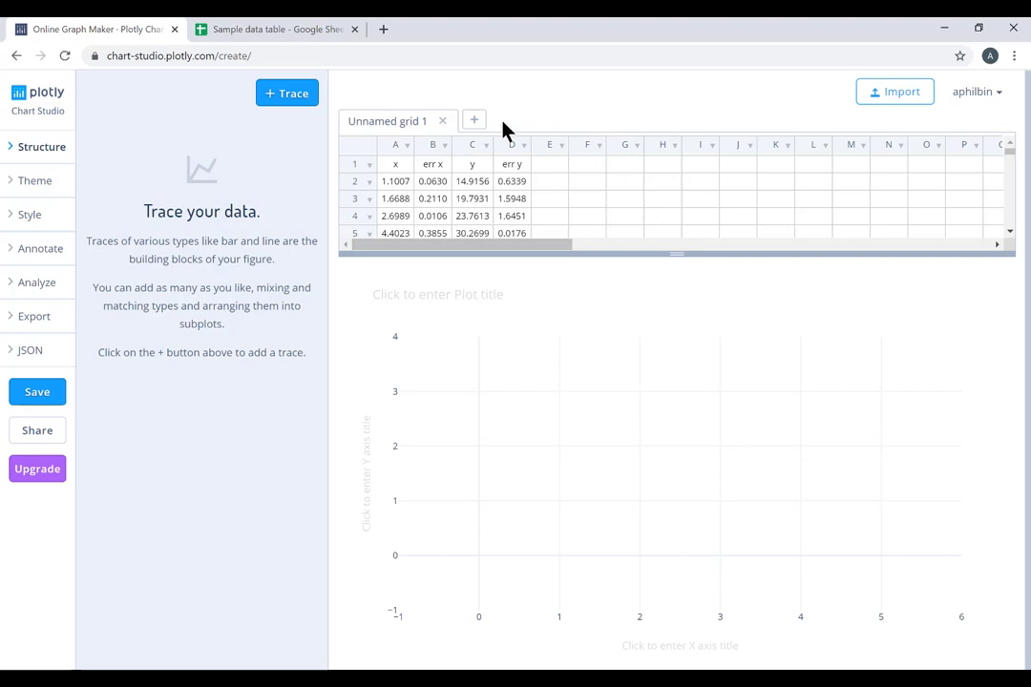
mouse_move(832, 218)
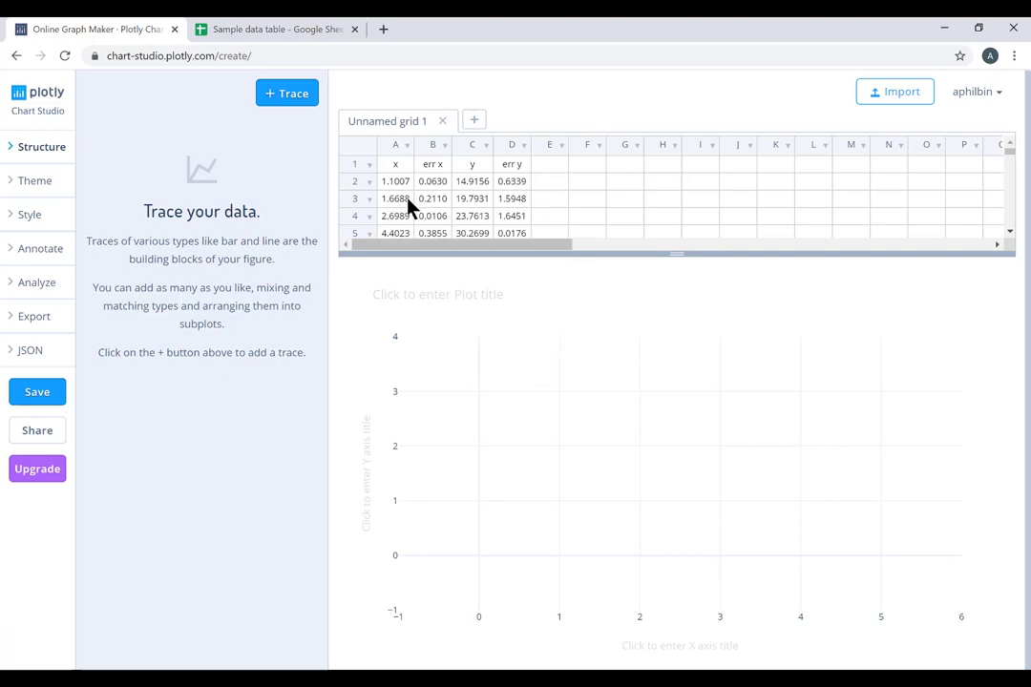
mouse_move(463, 170)
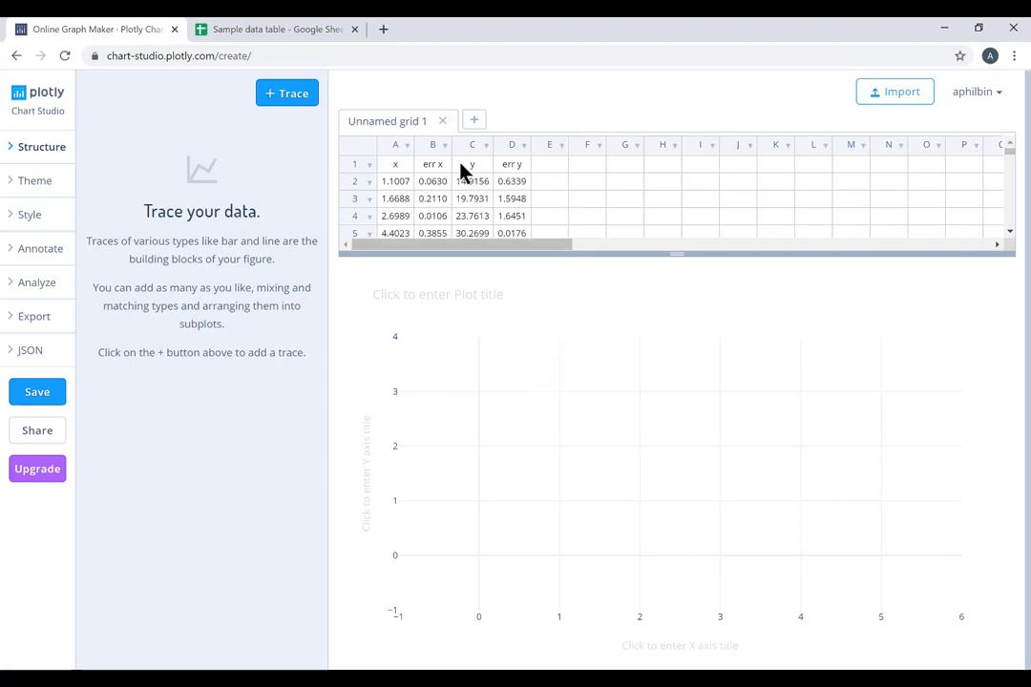
mouse_move(520, 196)
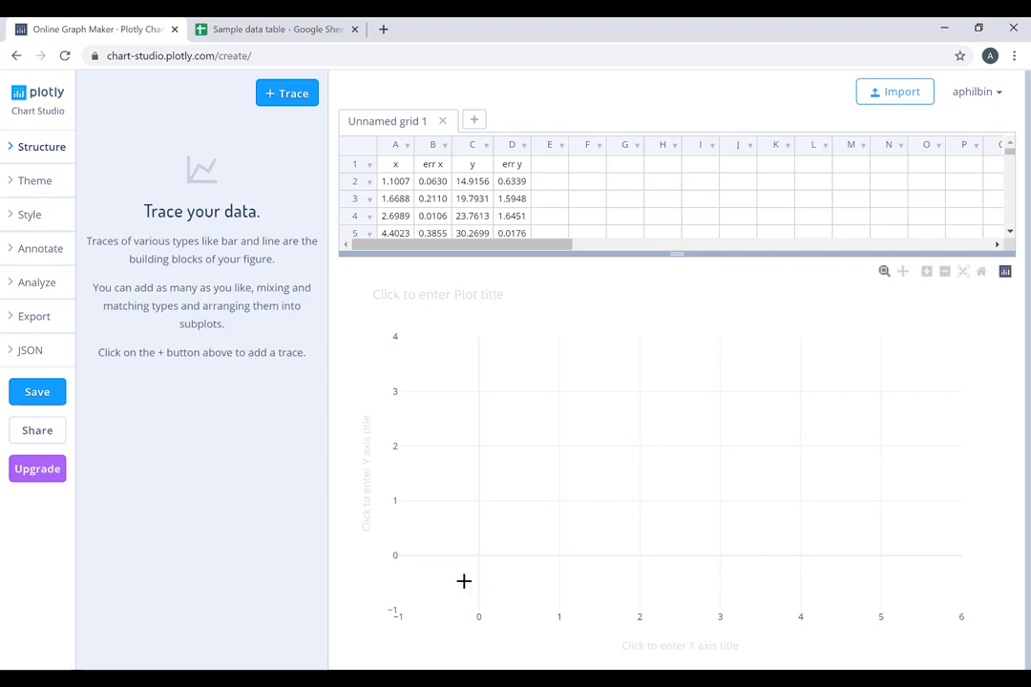
mouse_move(892, 409)
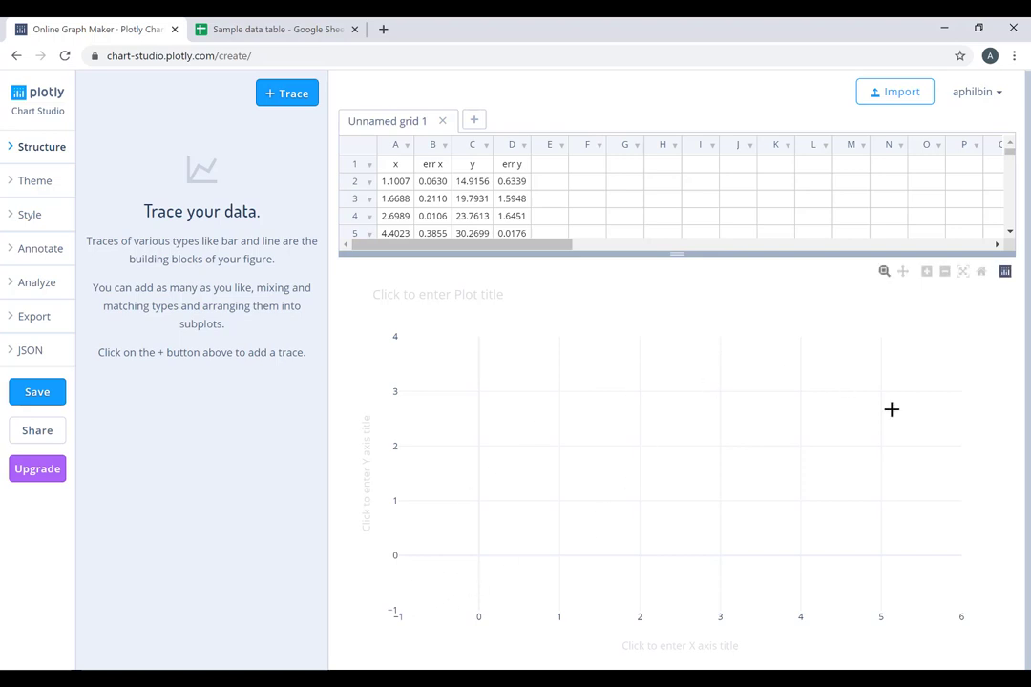
mouse_move(731, 545)
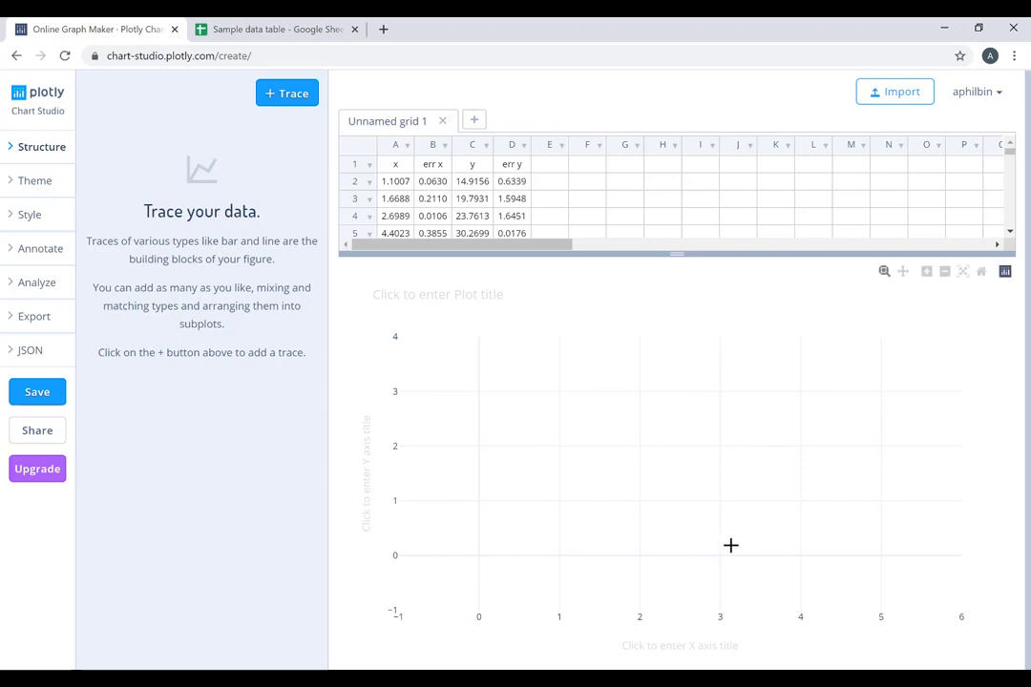
mouse_move(582, 330)
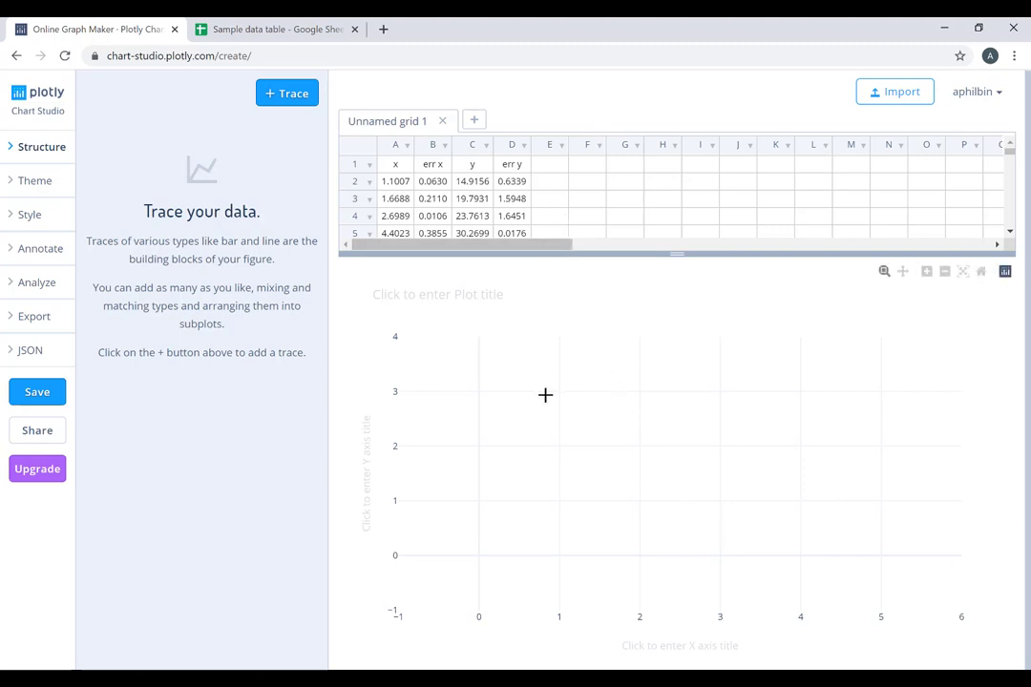
mouse_move(672, 361)
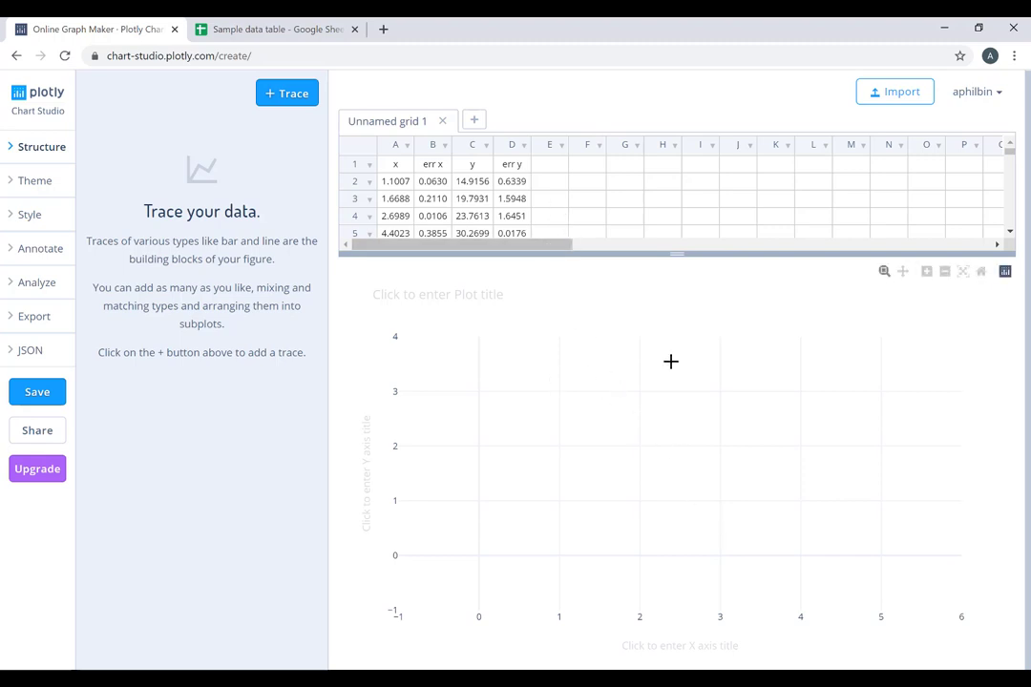
mouse_move(549, 193)
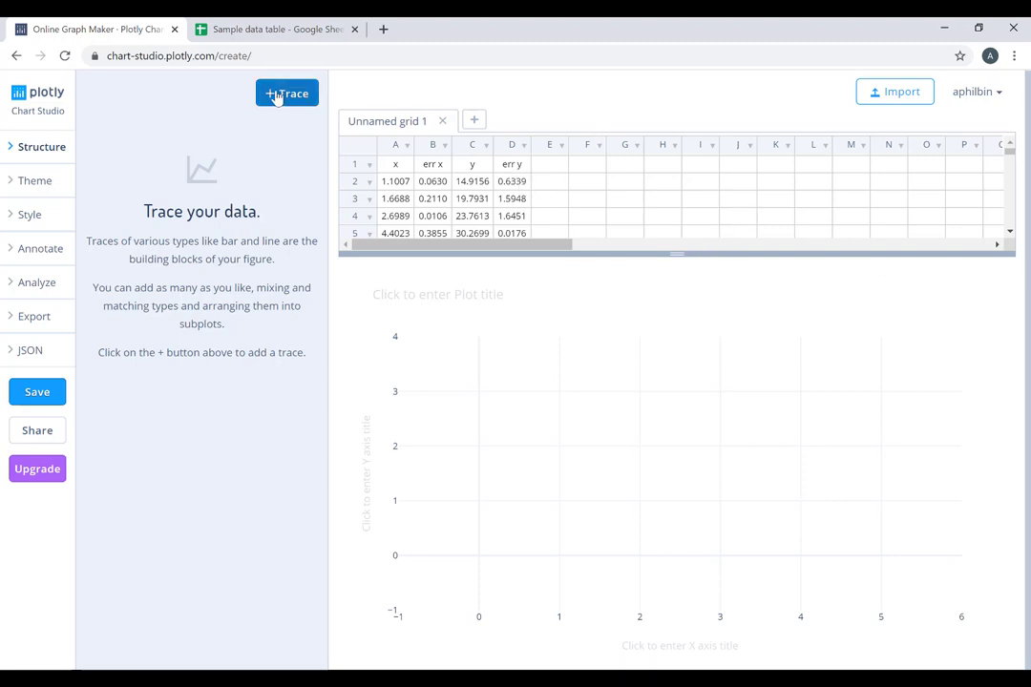
- Create scatter trace 0 with no X or Y data chosen, and show more grid rows
left_click(41, 147)
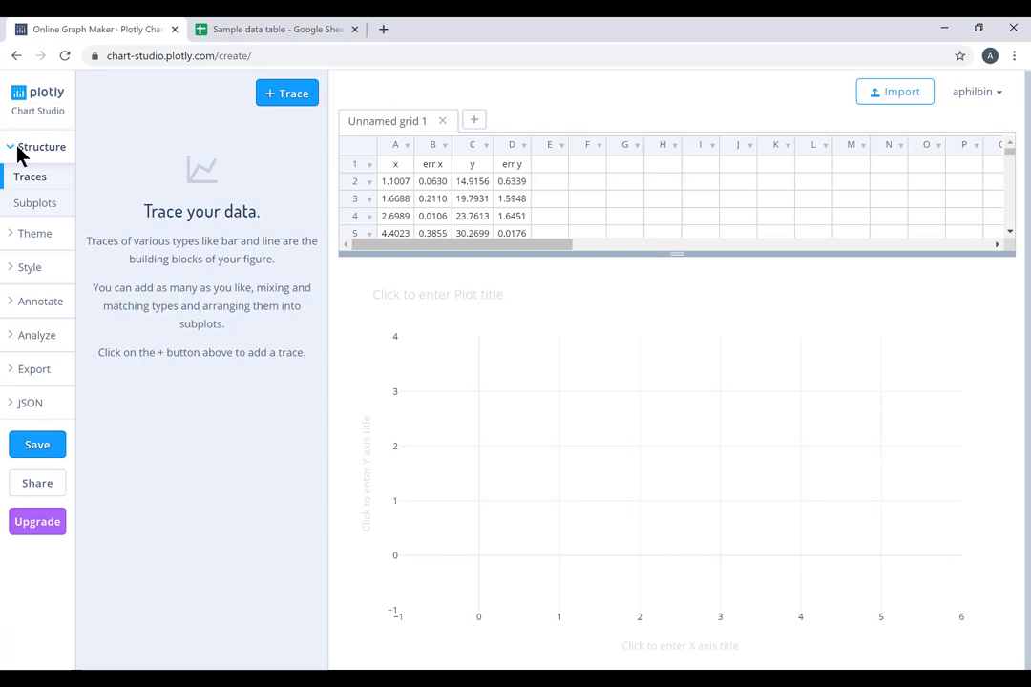
left_click(42, 146)
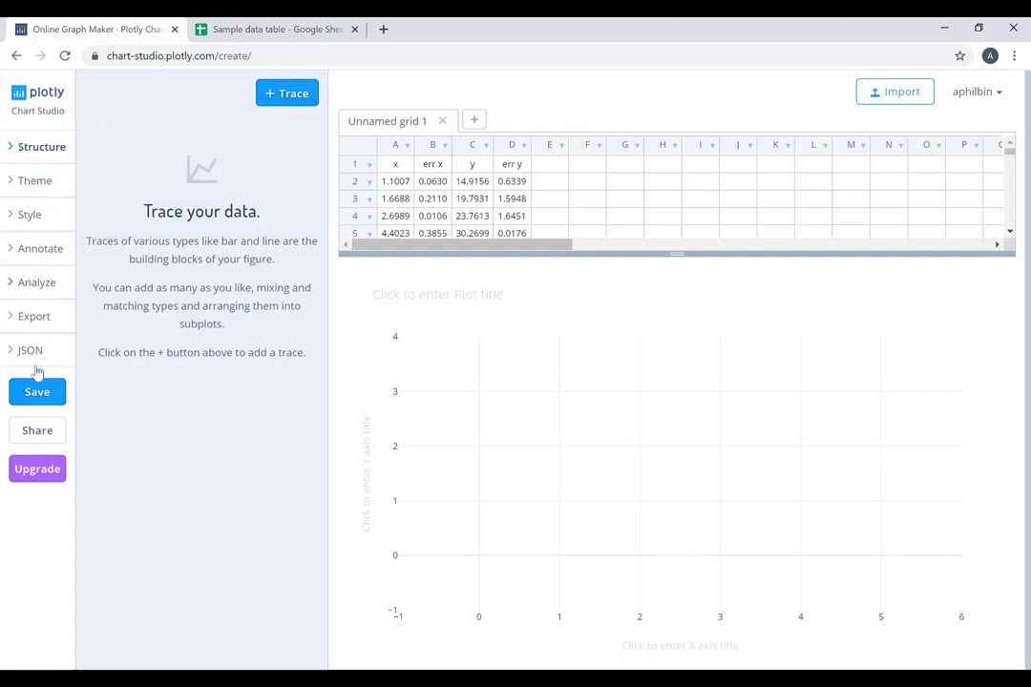
mouse_move(42, 146)
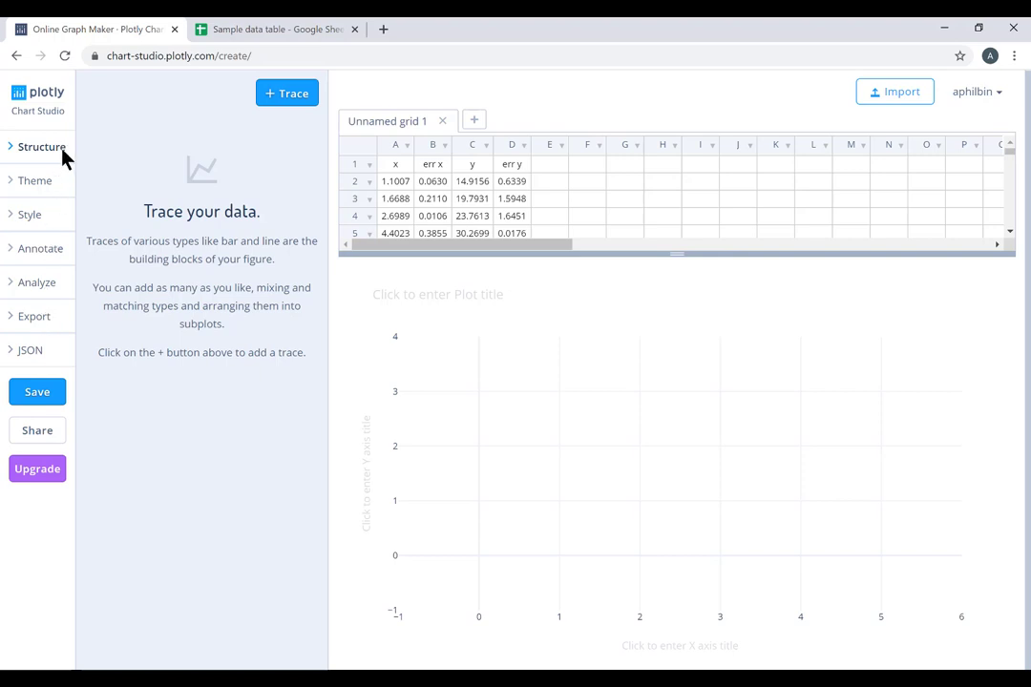
mouse_move(46, 170)
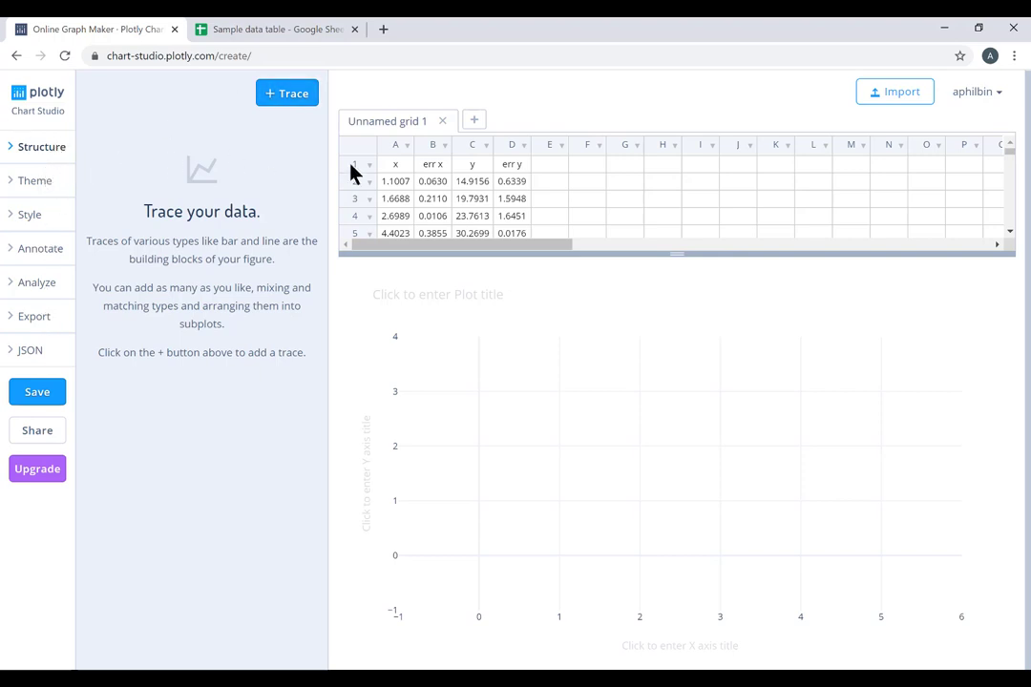
left_click(287, 93)
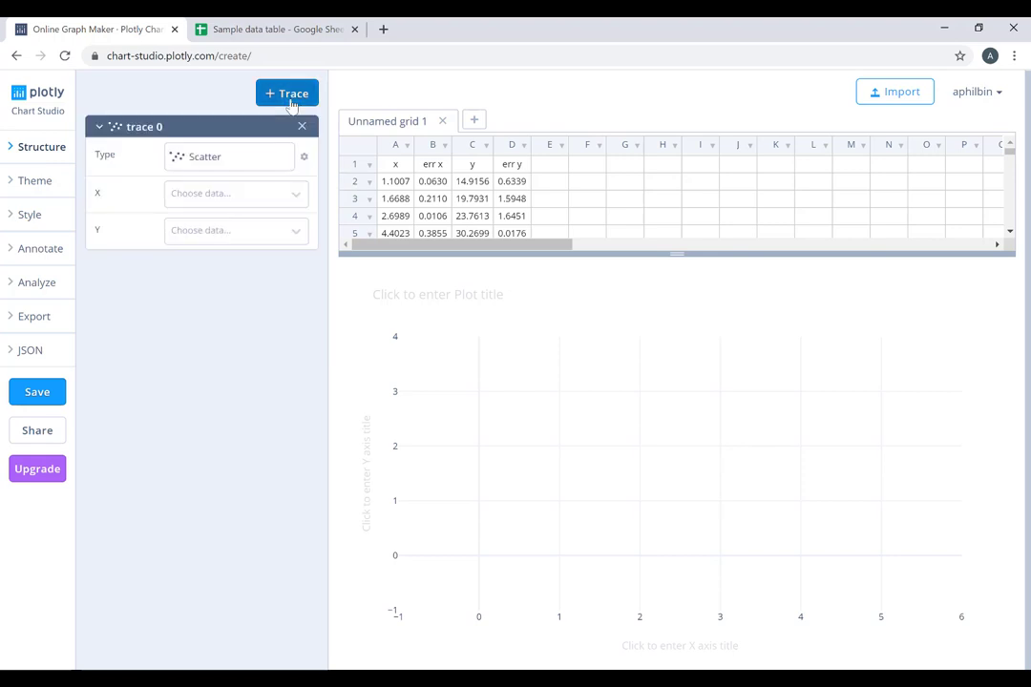
mouse_move(322, 293)
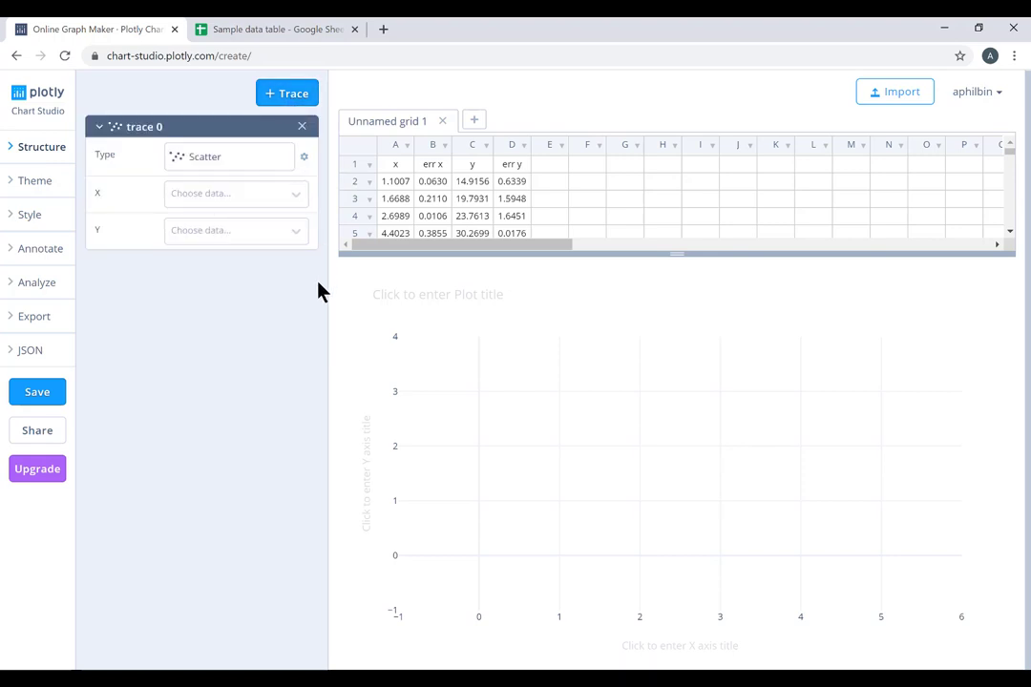
mouse_move(415, 172)
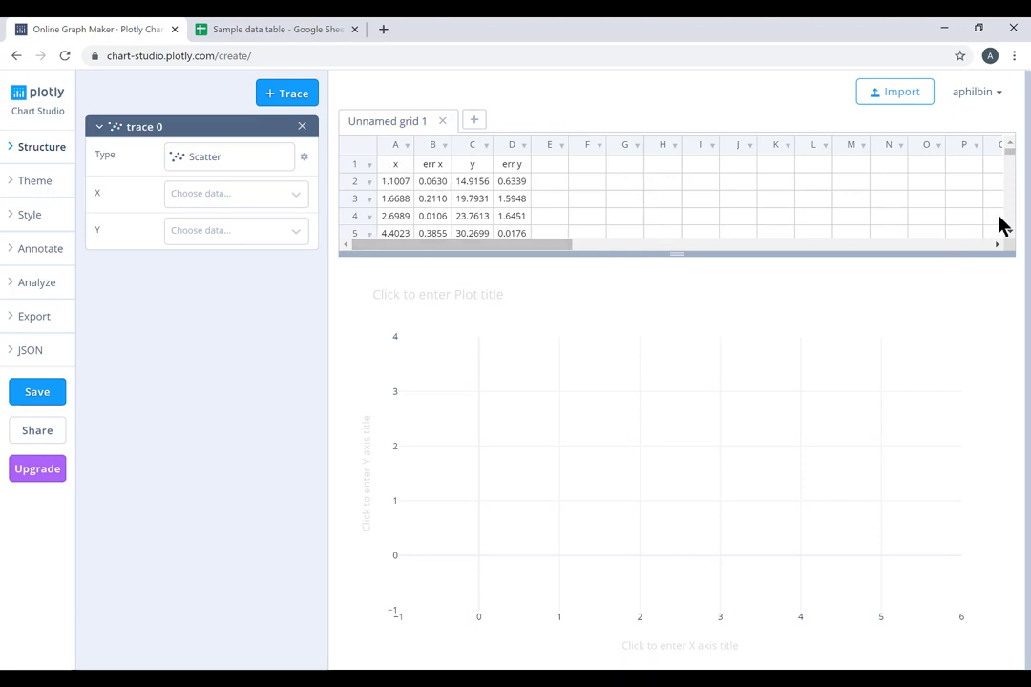
scroll("down", 3)
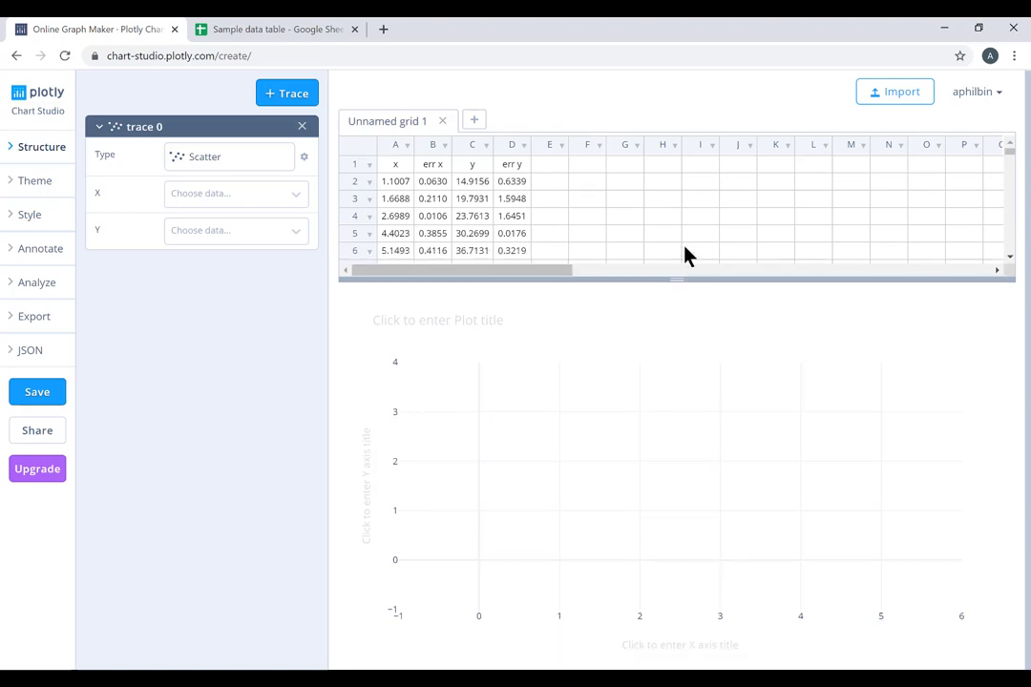
mouse_move(1010, 145)
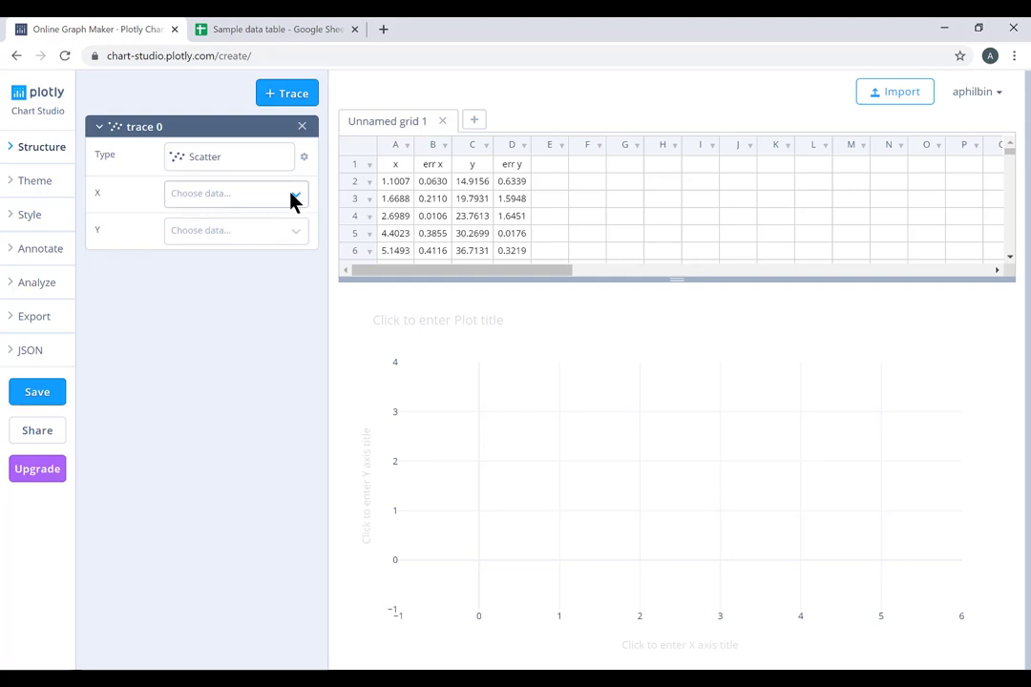
- Set trace 0's X data to column A and Y data to column C
left_click(234, 193)
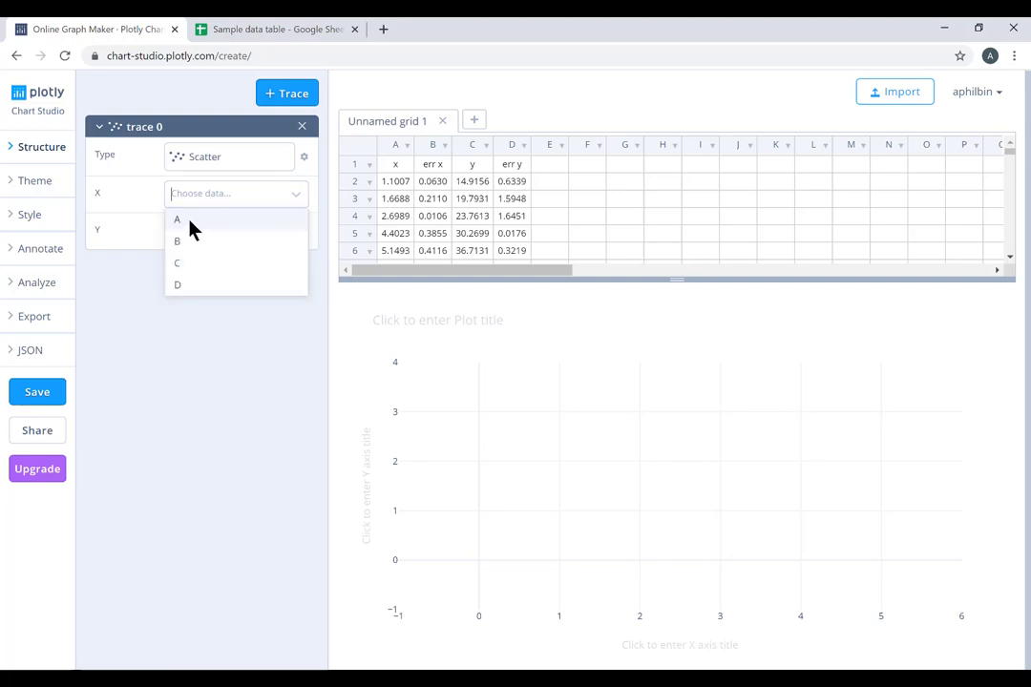
left_click(177, 220)
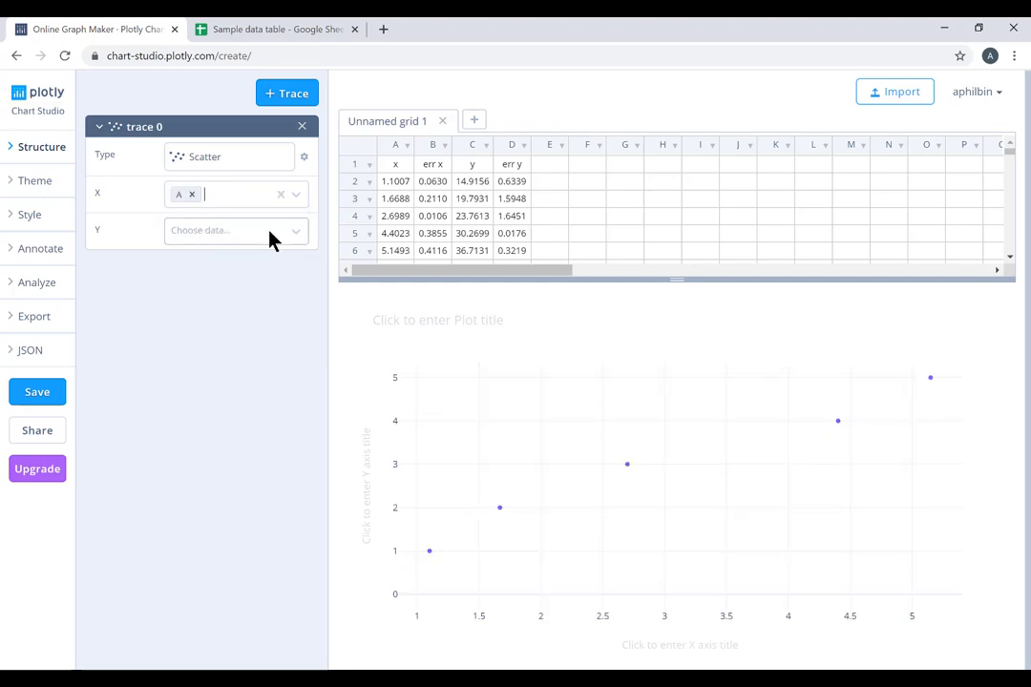
left_click(229, 230)
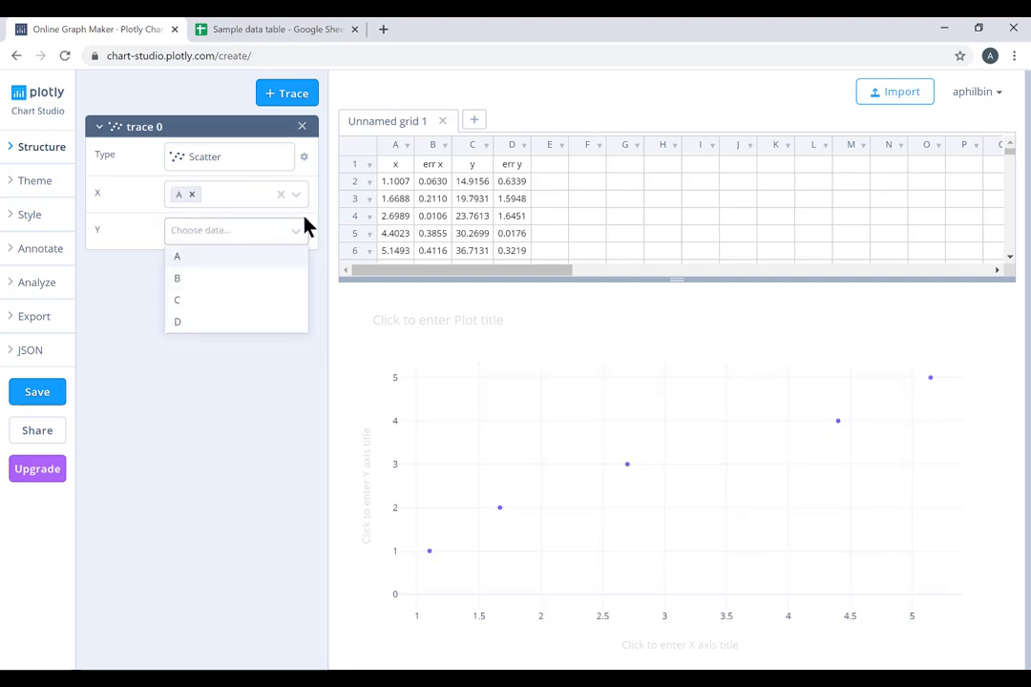
mouse_move(376, 265)
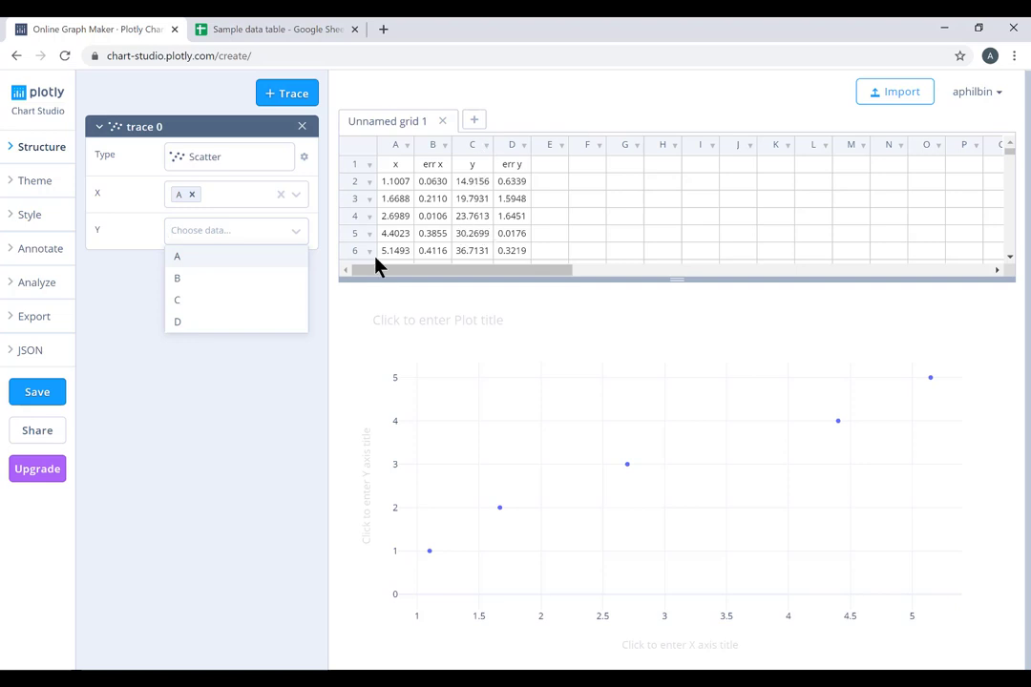
left_click(177, 300)
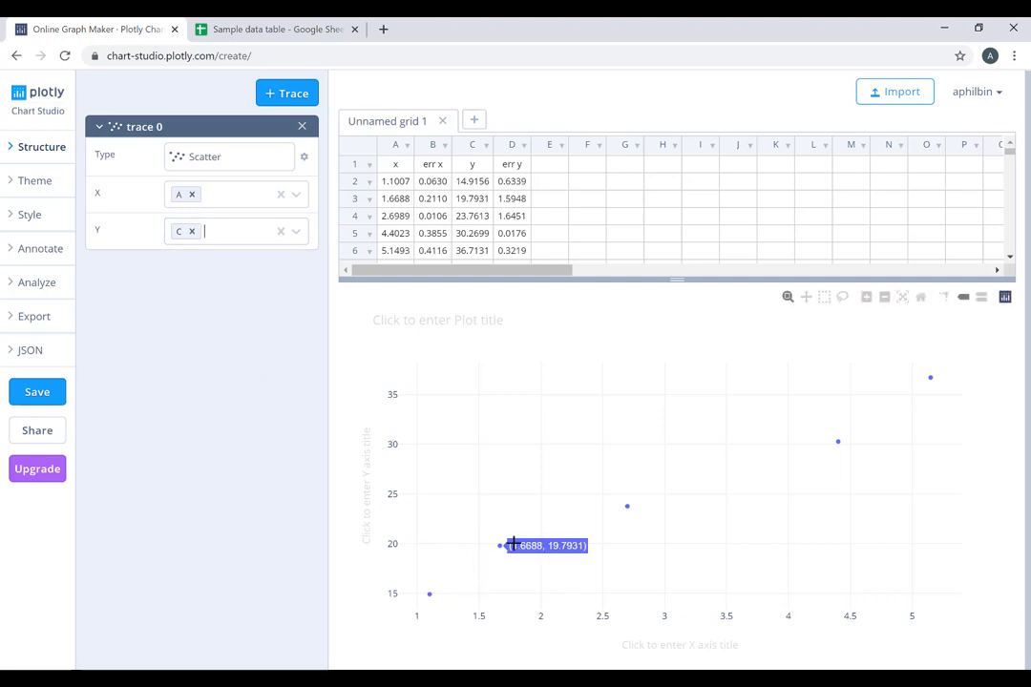
mouse_move(886, 402)
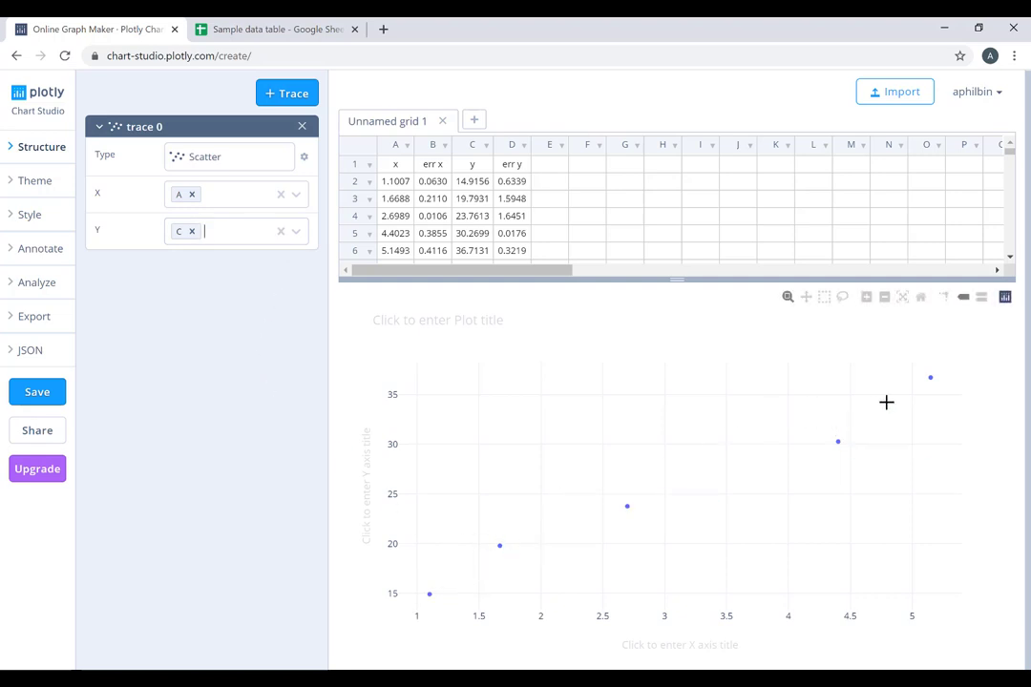
mouse_move(929, 378)
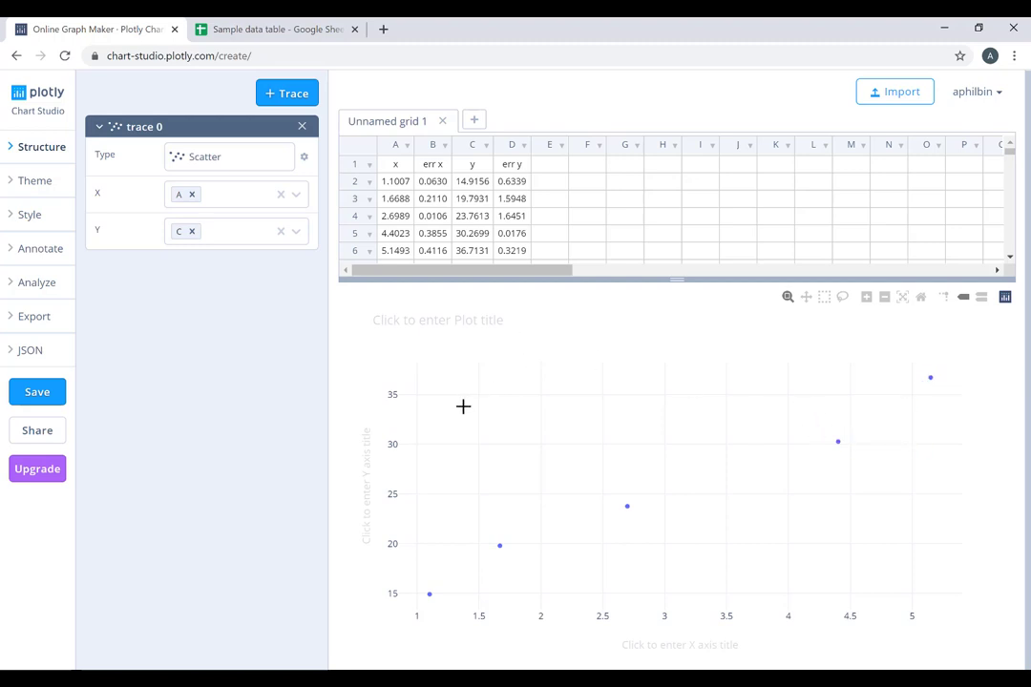
mouse_move(78, 263)
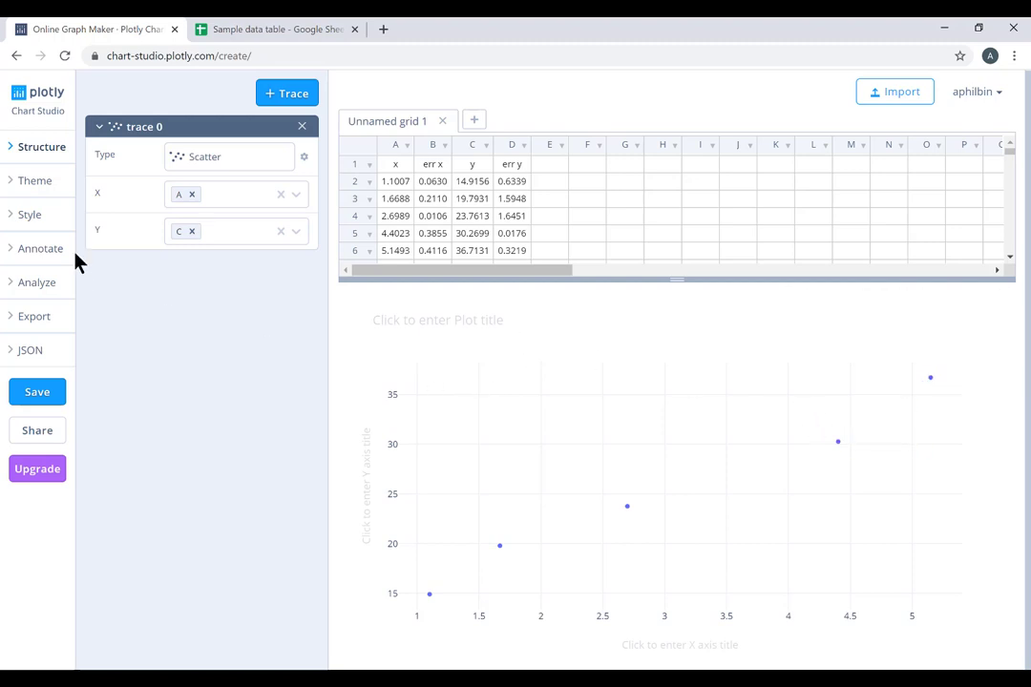
mouse_move(29, 215)
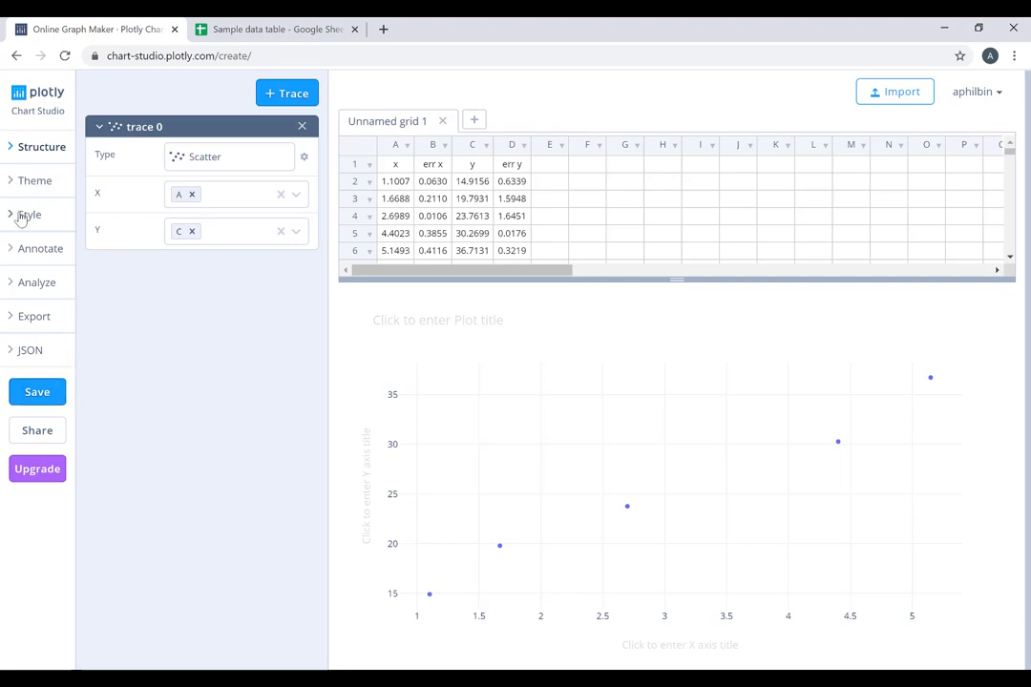
- Open Style > Traces and scroll down to the Error Bars X and Y sections
left_click(30, 214)
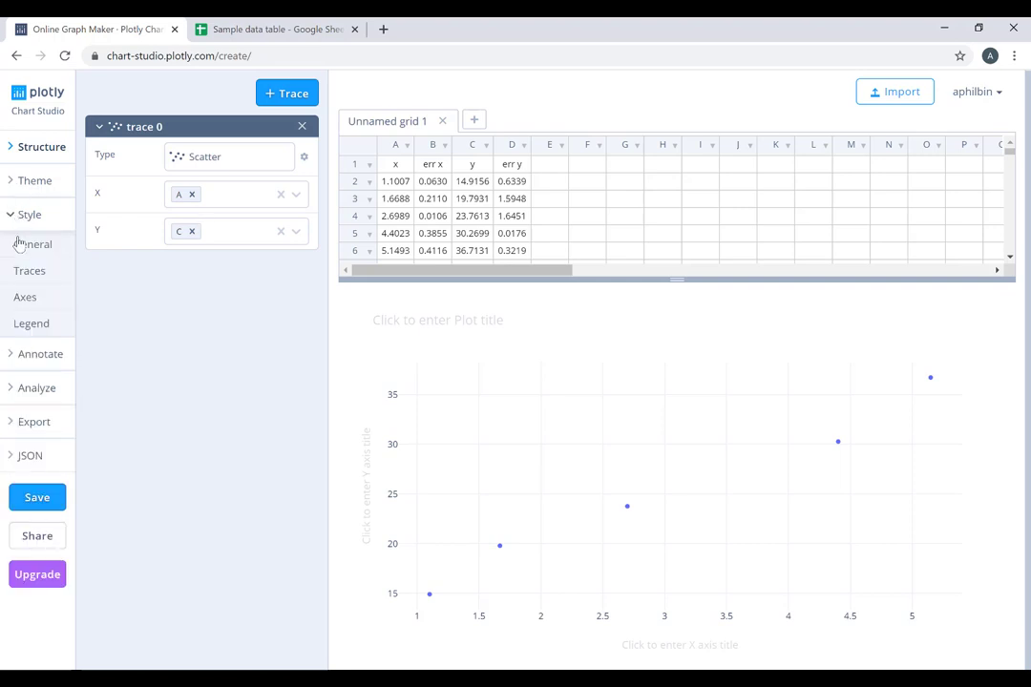
mouse_move(29, 276)
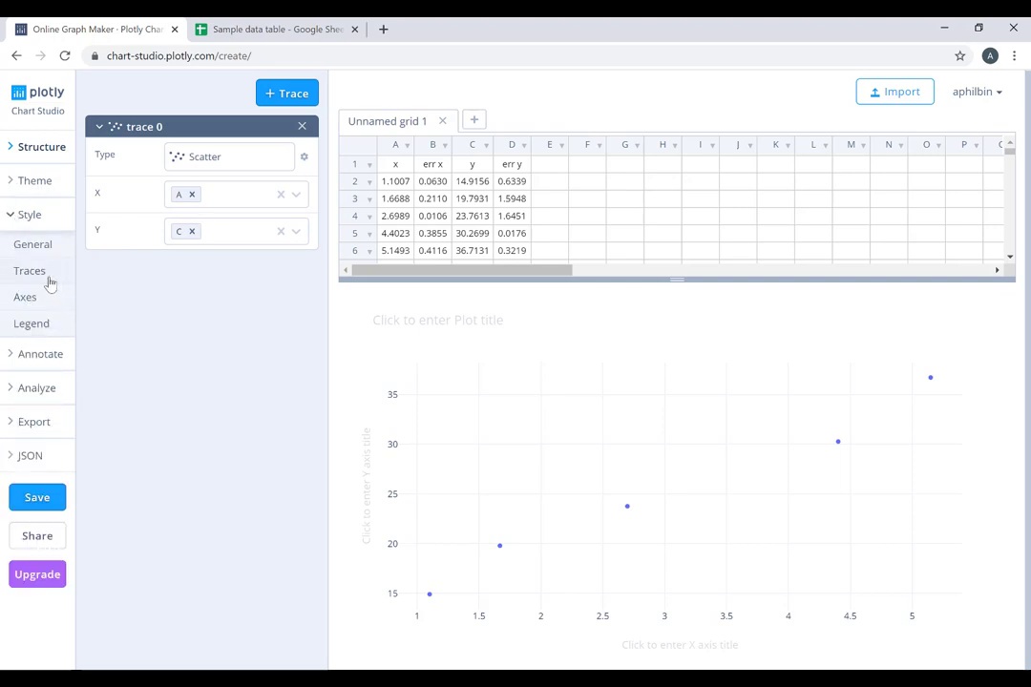
left_click(30, 270)
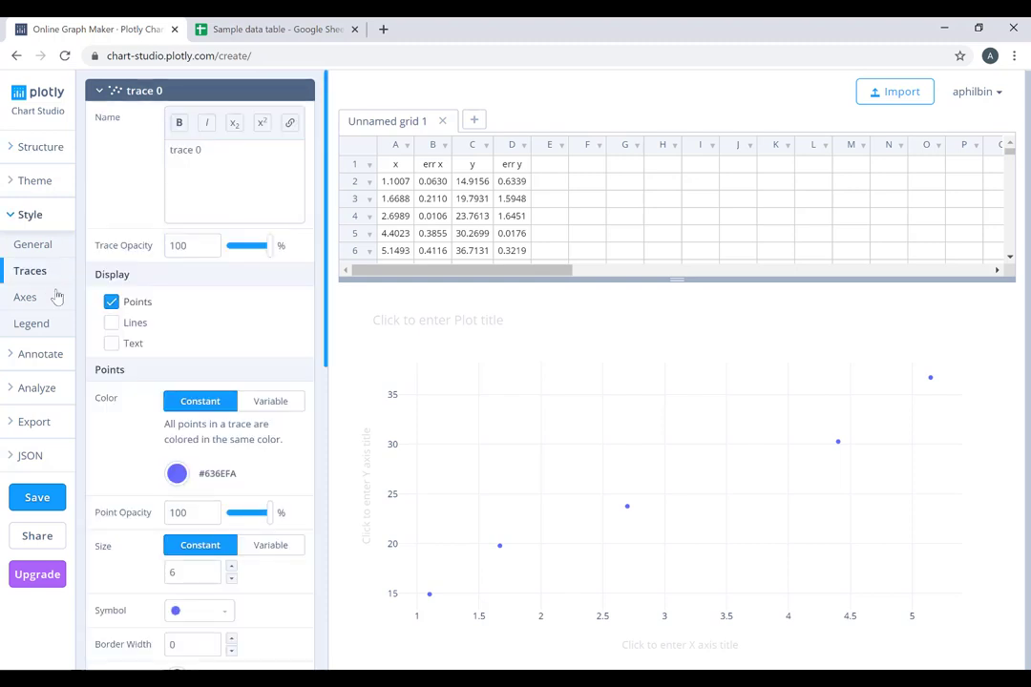
mouse_move(201, 432)
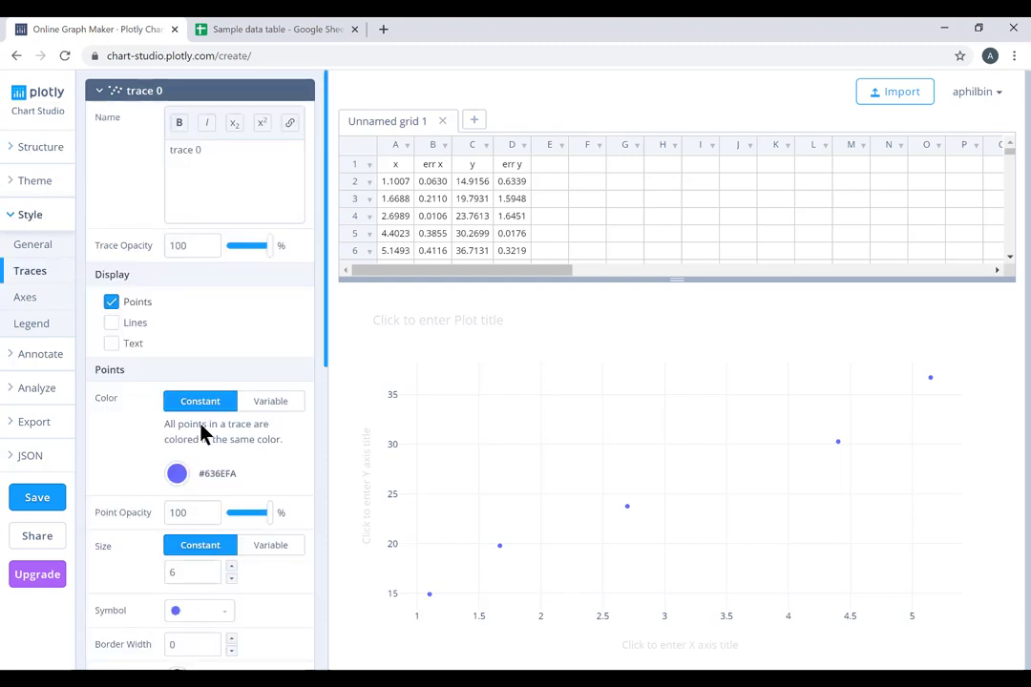
scroll("down", 3)
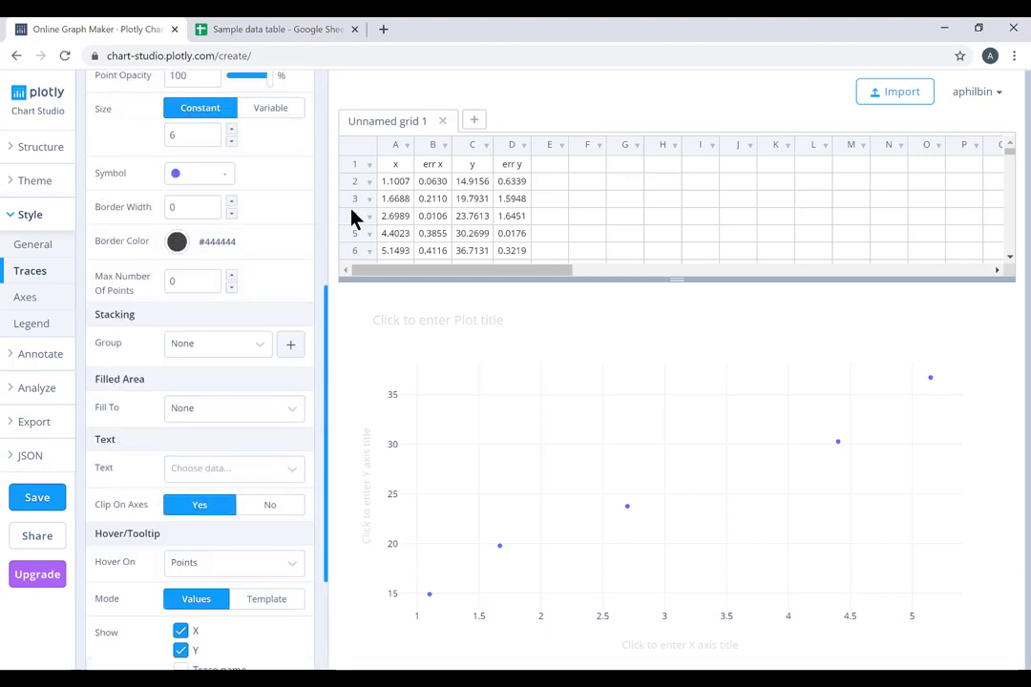
scroll("down", 3)
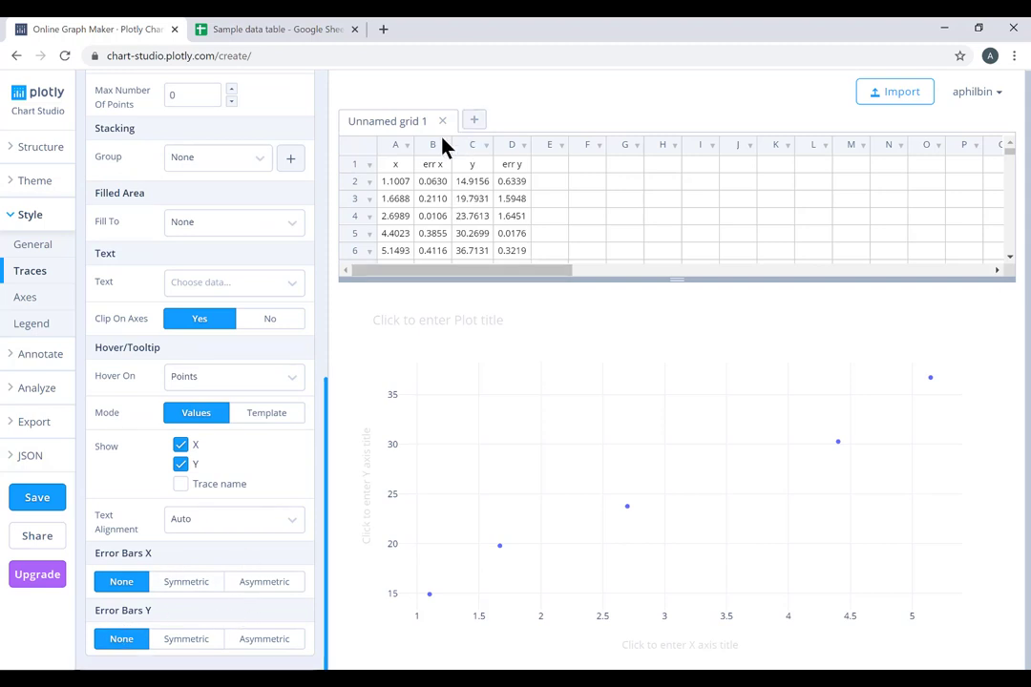
mouse_move(520, 246)
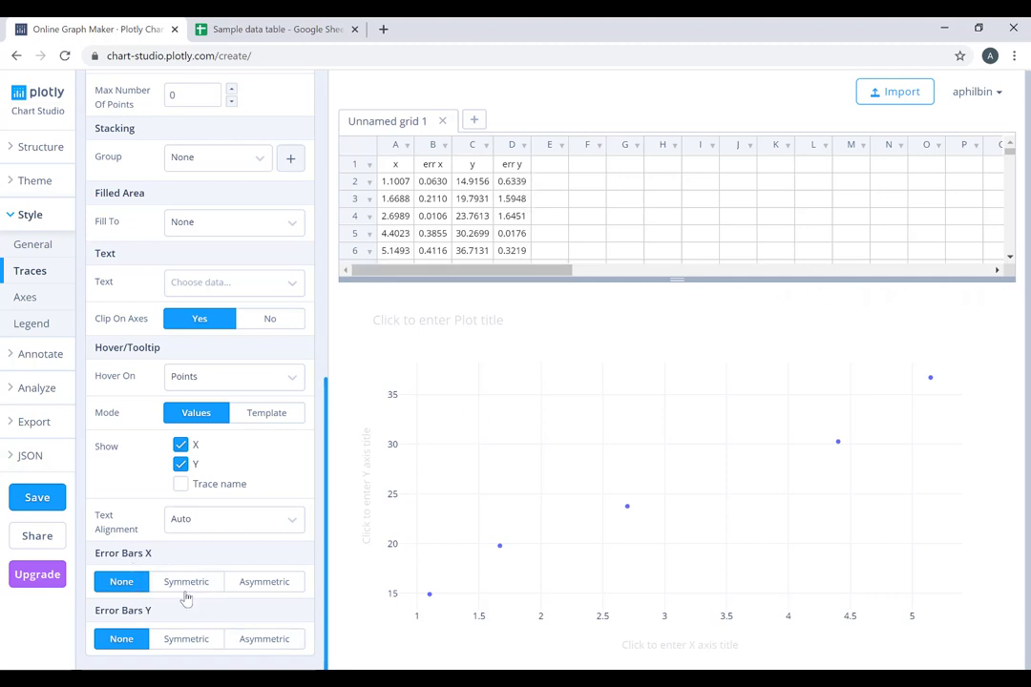
- Make X error bars symmetric with Data error type, sized by column B
left_click(187, 581)
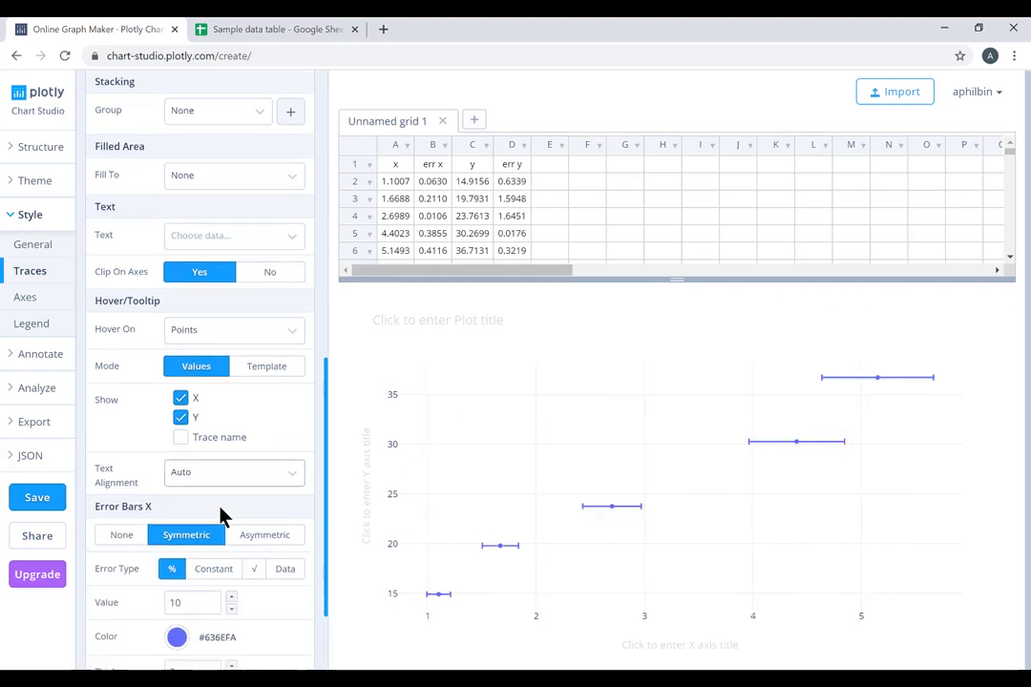
scroll("down", 3)
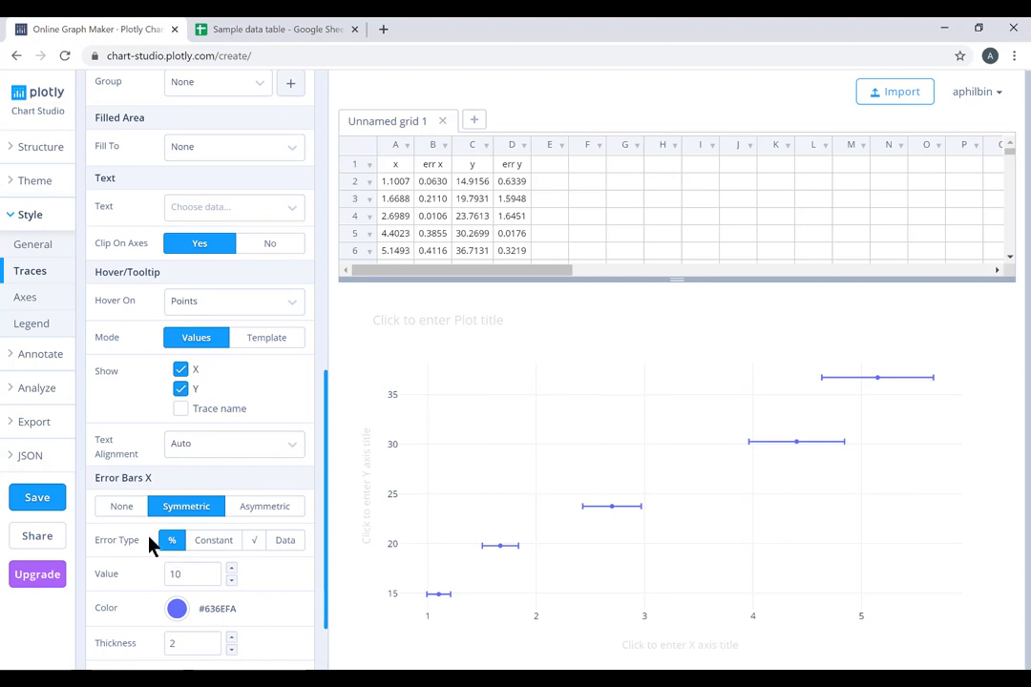
mouse_move(181, 551)
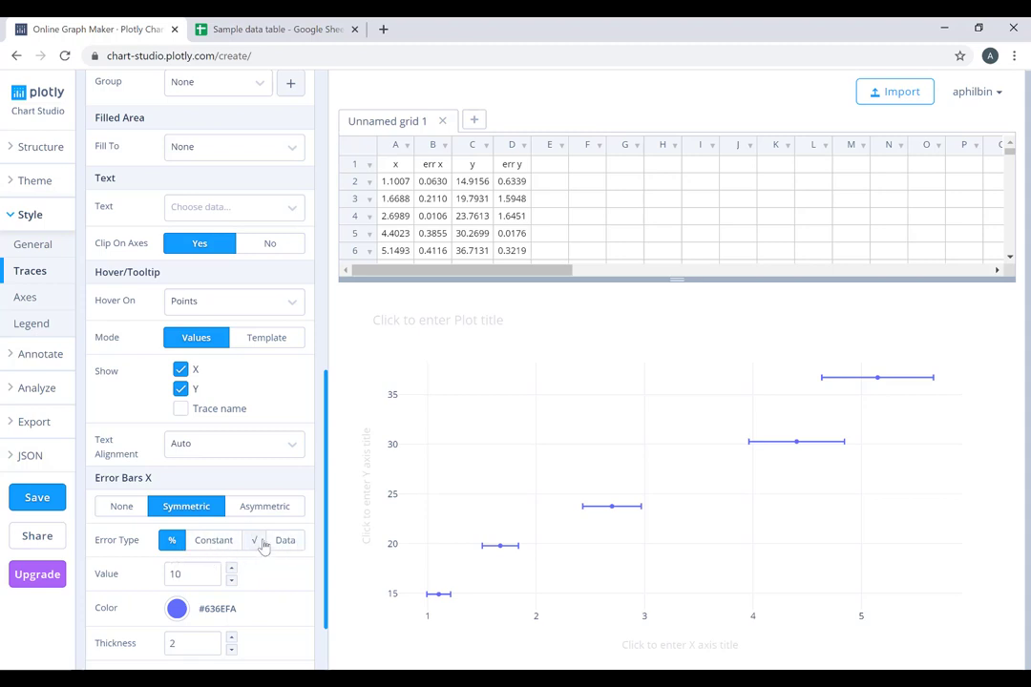
mouse_move(408, 233)
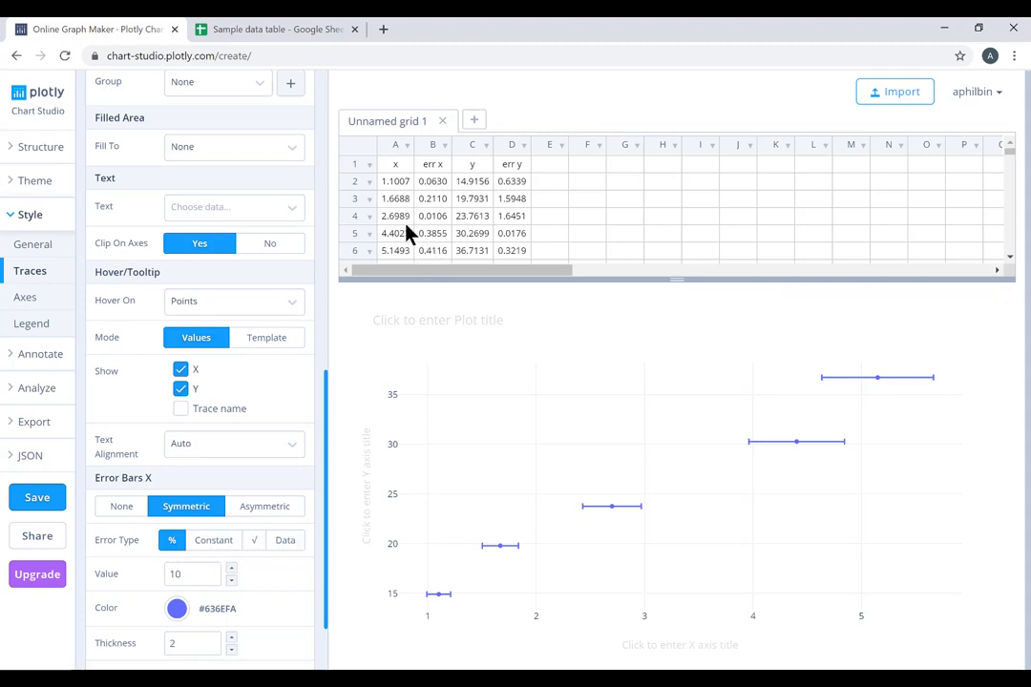
mouse_move(272, 602)
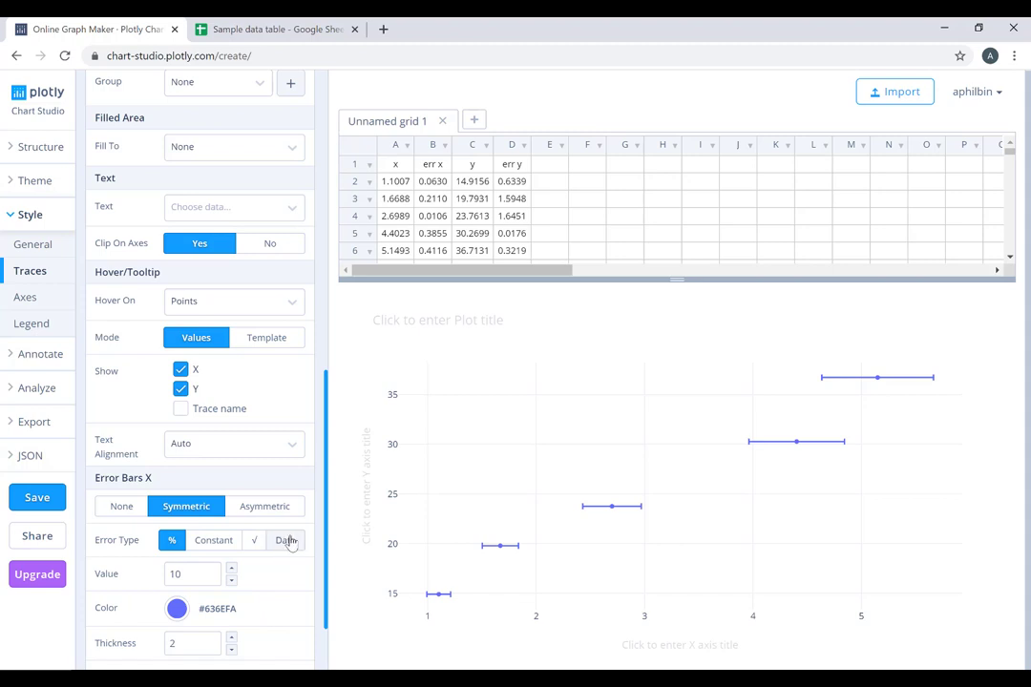
left_click(285, 540)
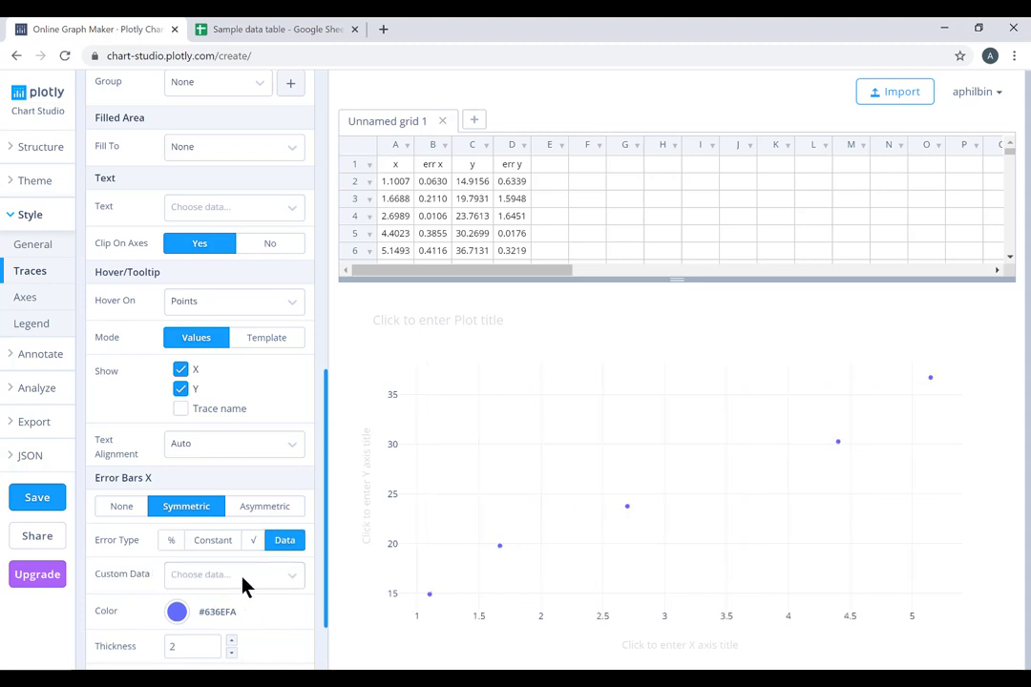
left_click(229, 573)
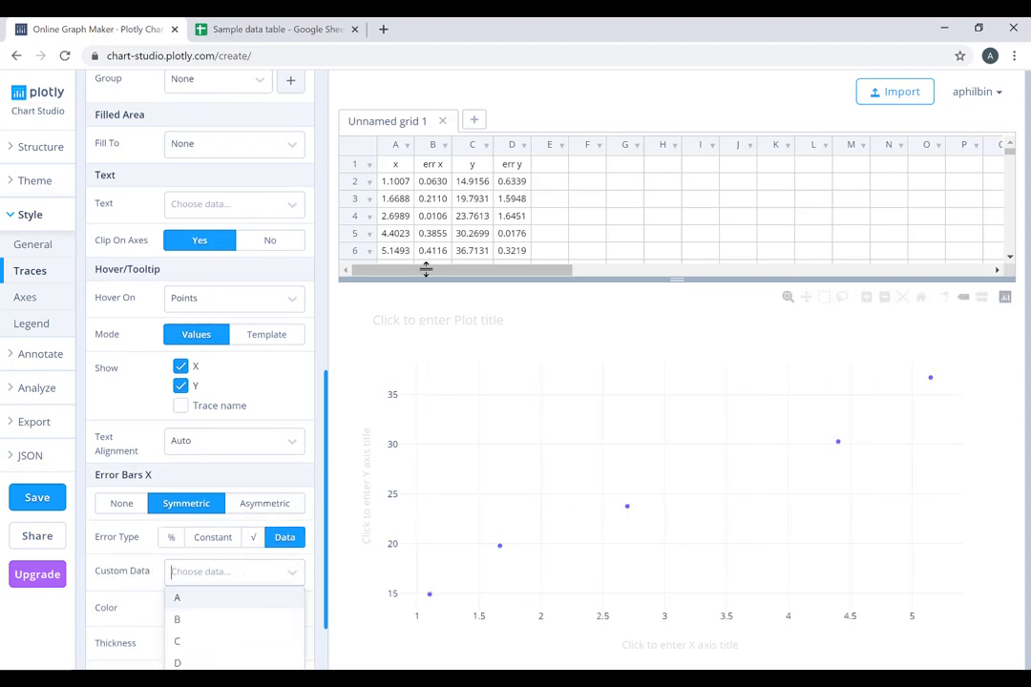
mouse_move(440, 222)
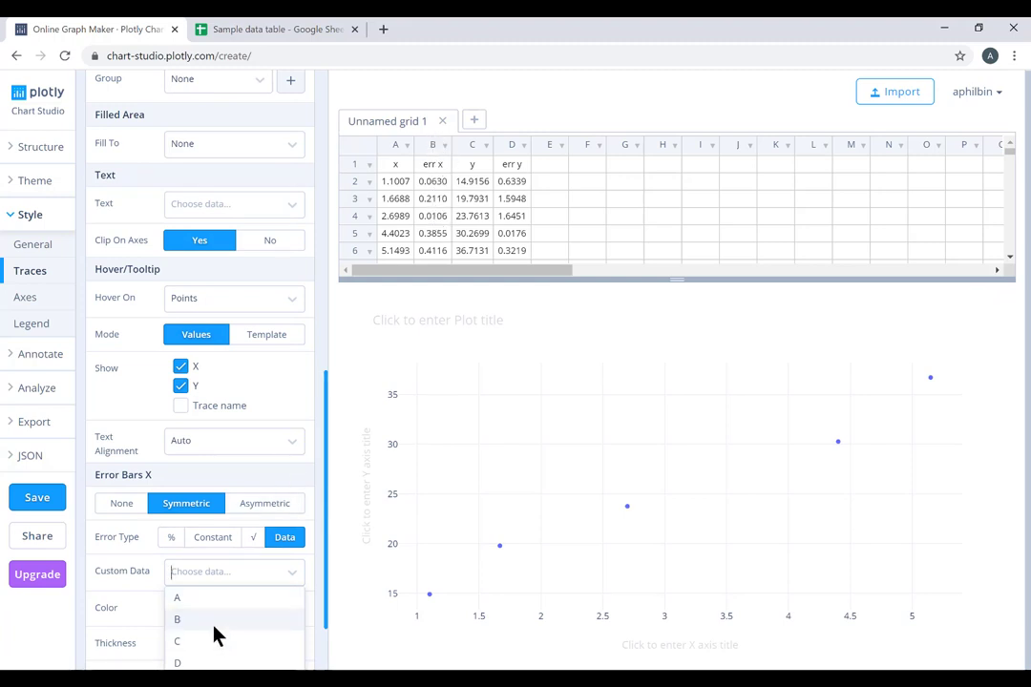
left_click(177, 620)
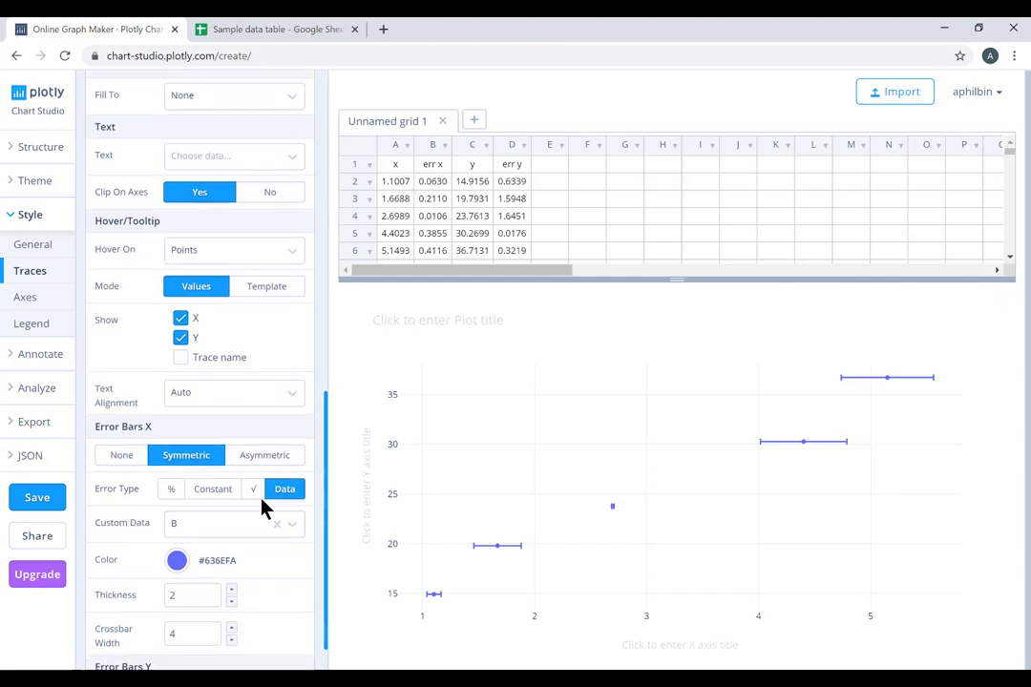
- Make Y error bars symmetric, sized by the data in column D
scroll("down", 3)
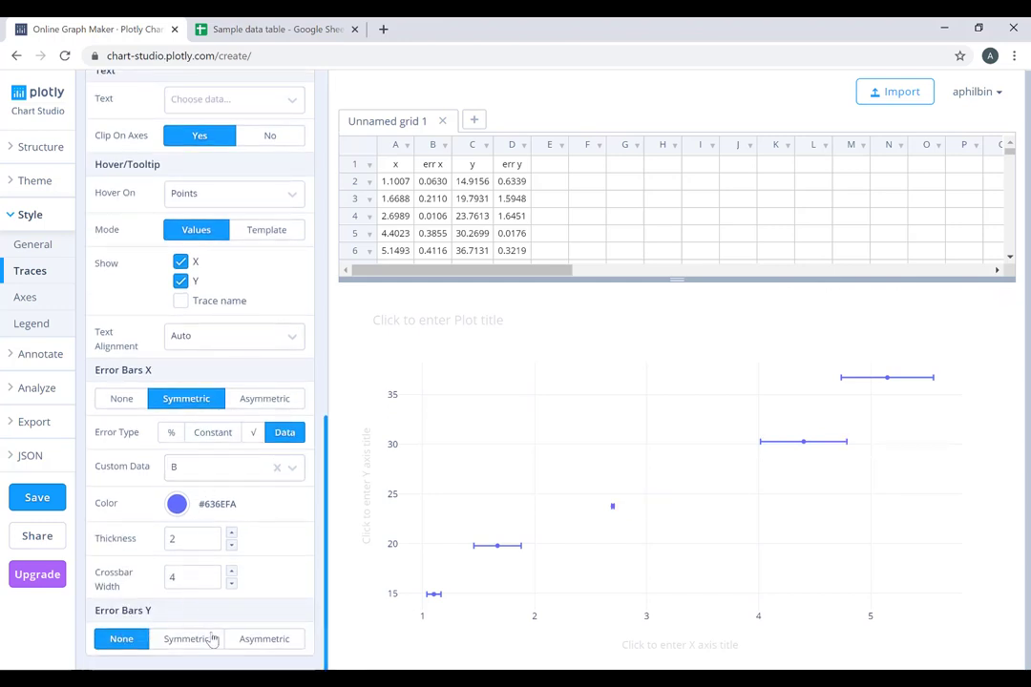
left_click(186, 639)
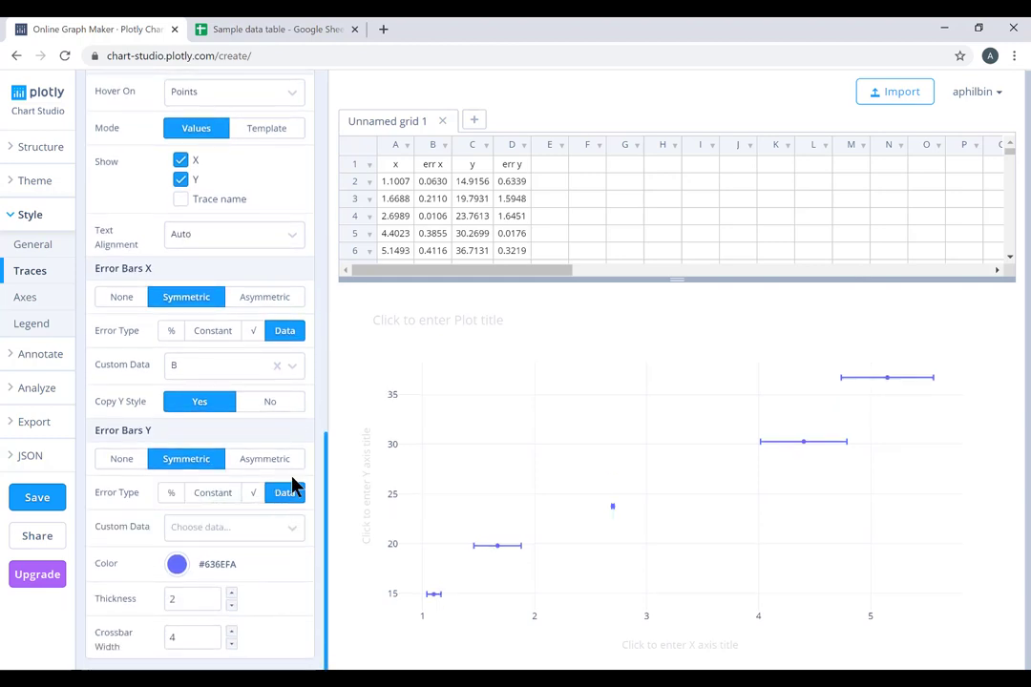
left_click(233, 527)
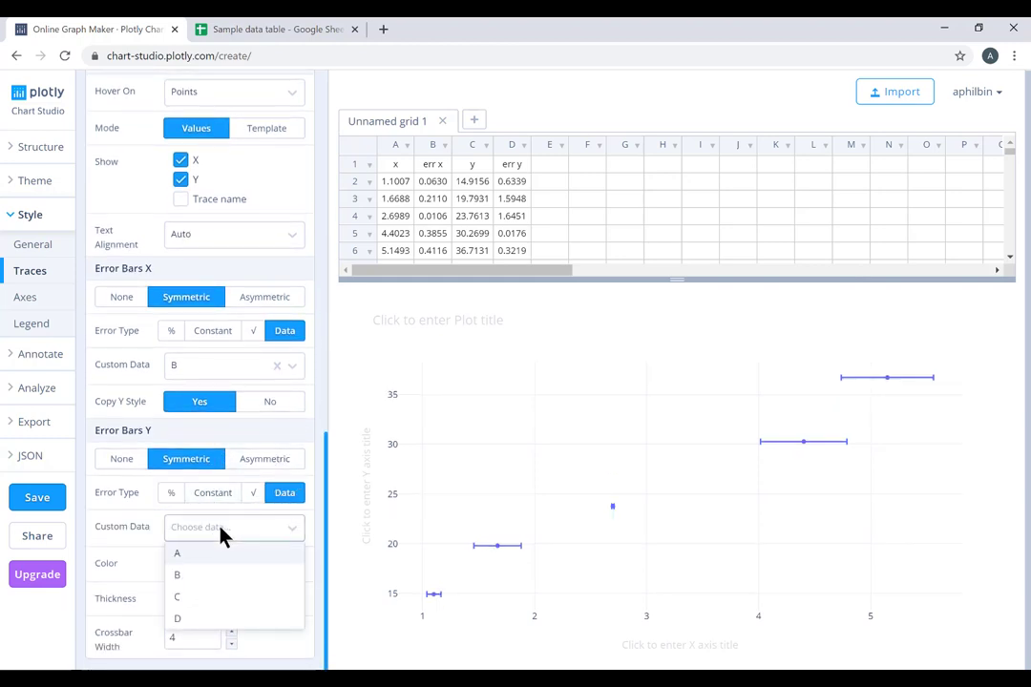
left_click(177, 619)
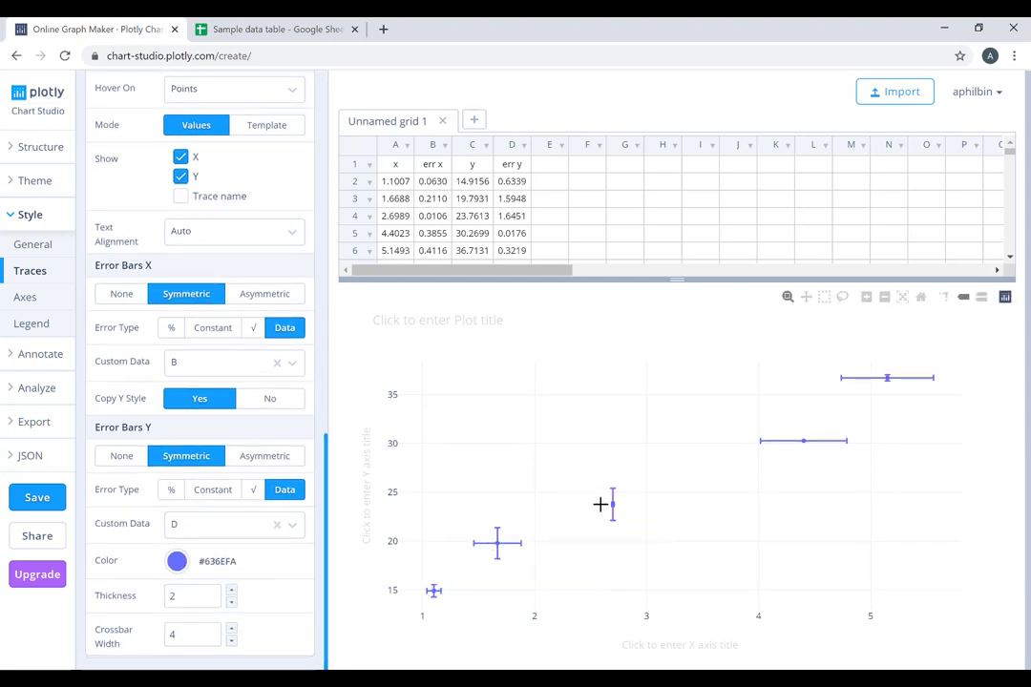
mouse_move(888, 377)
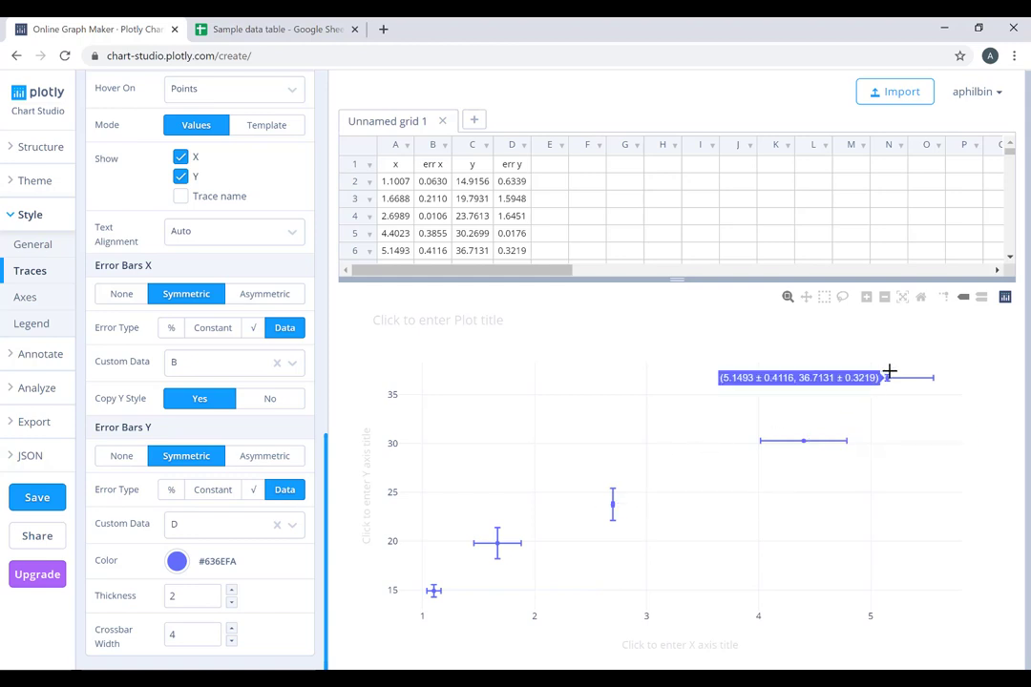
mouse_move(805, 440)
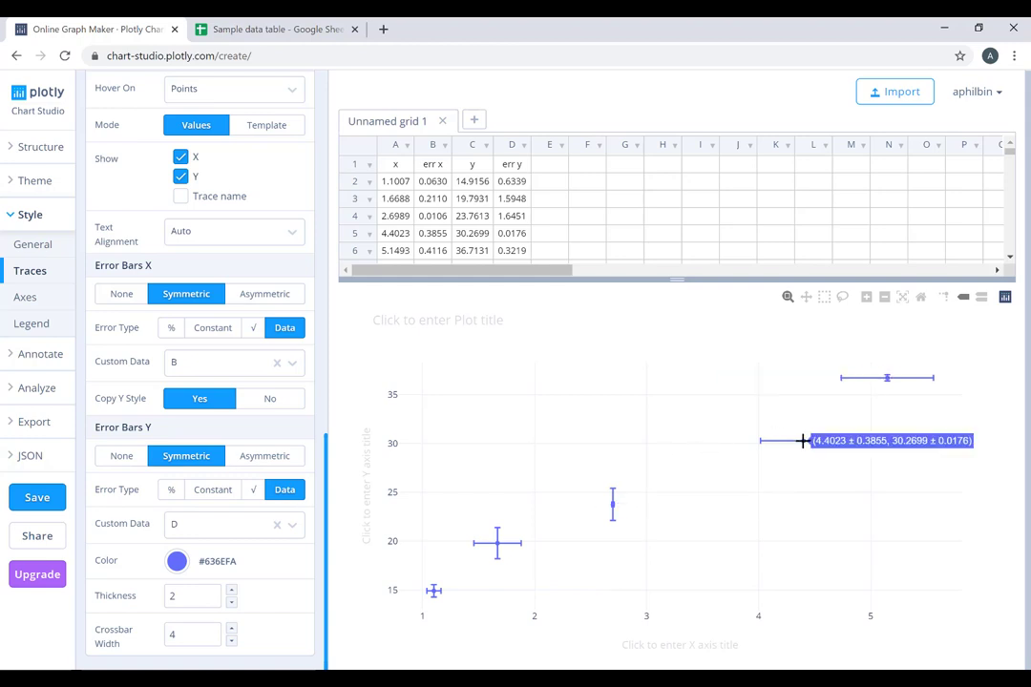
mouse_move(263, 596)
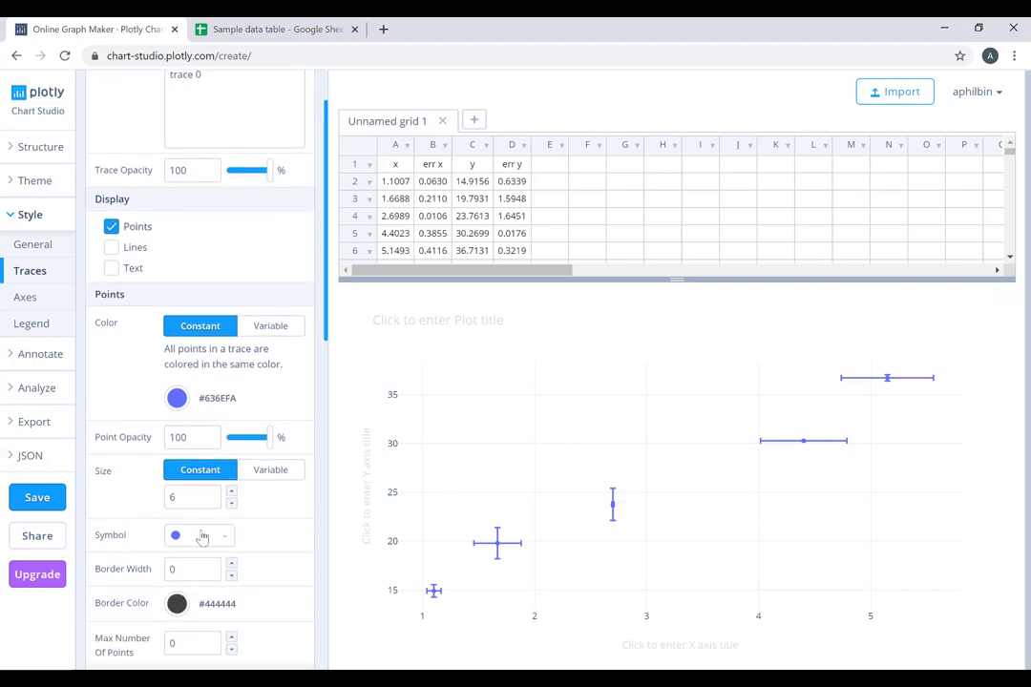
- Change the trace 0 marker symbol from dots to x
left_click(198, 535)
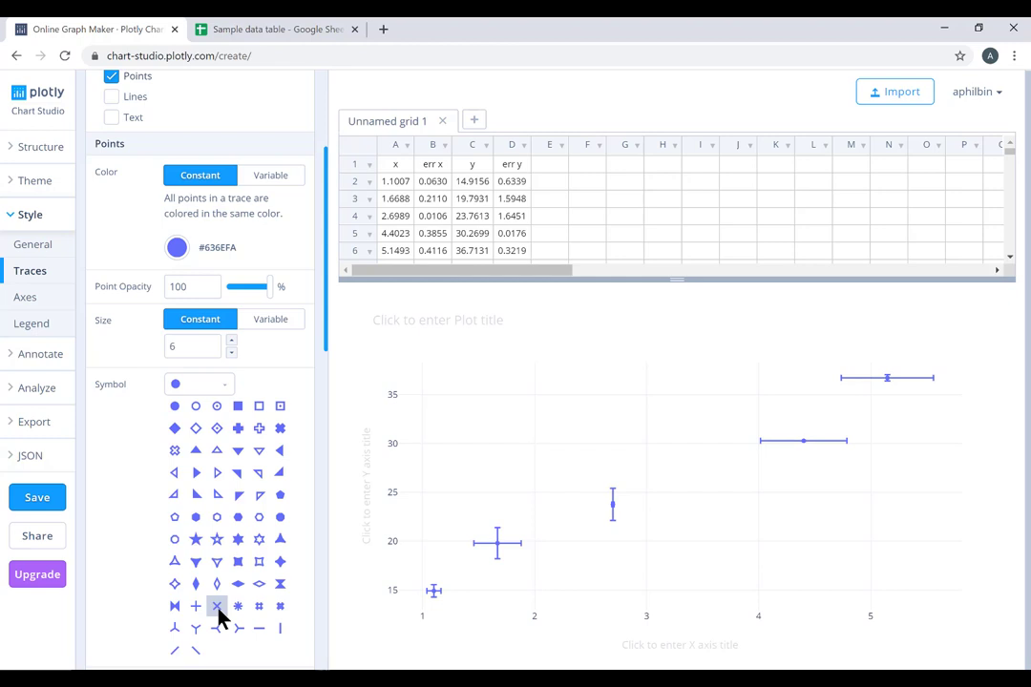
left_click(218, 607)
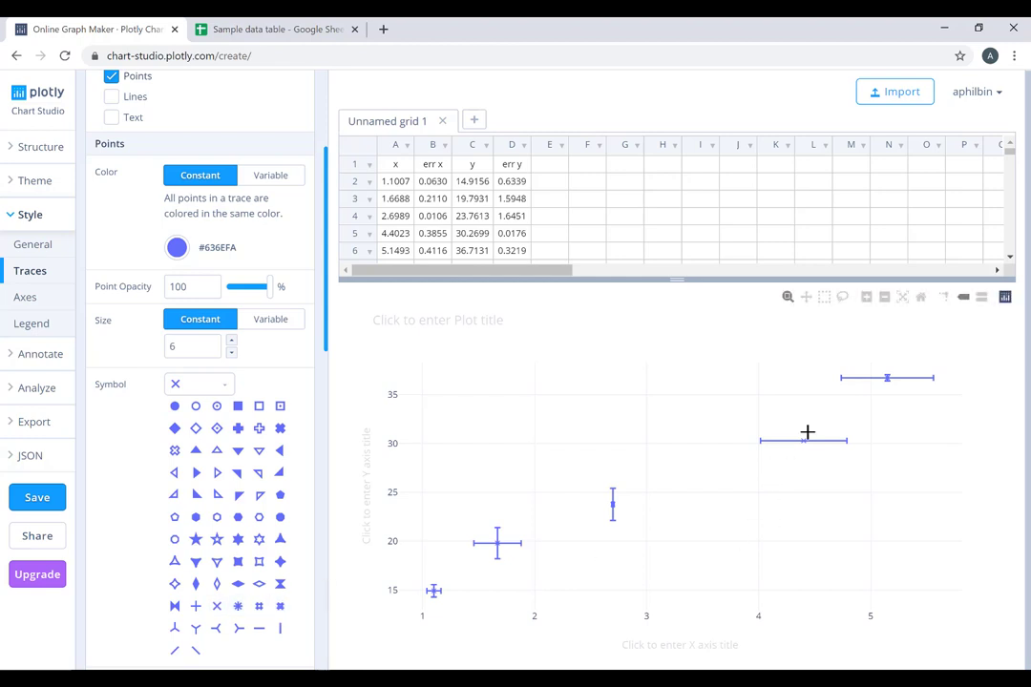
mouse_move(592, 530)
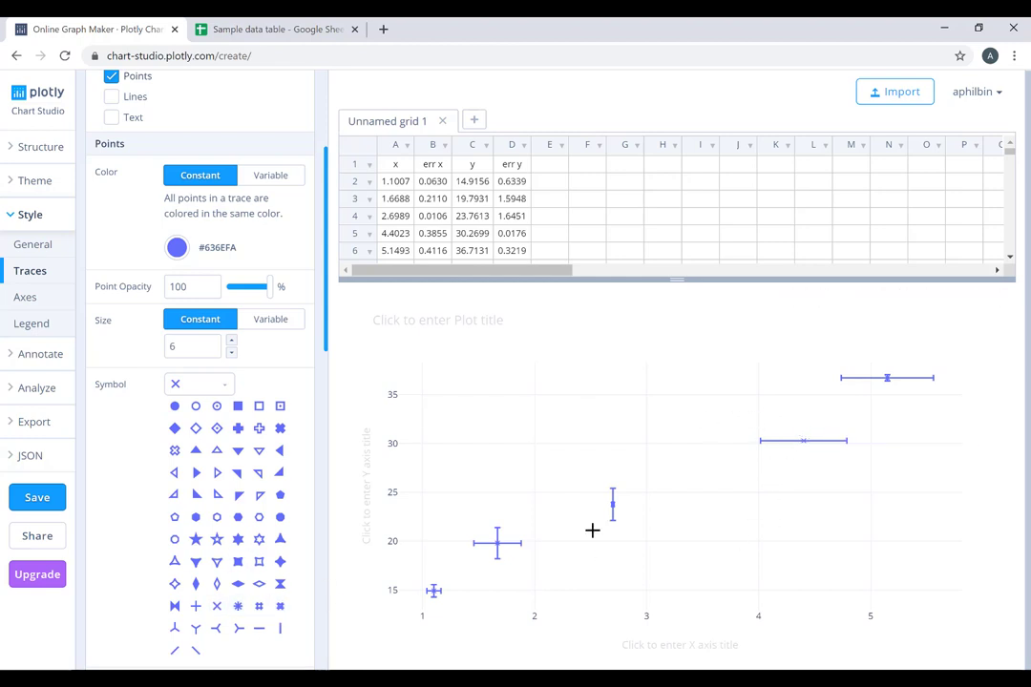
mouse_move(737, 386)
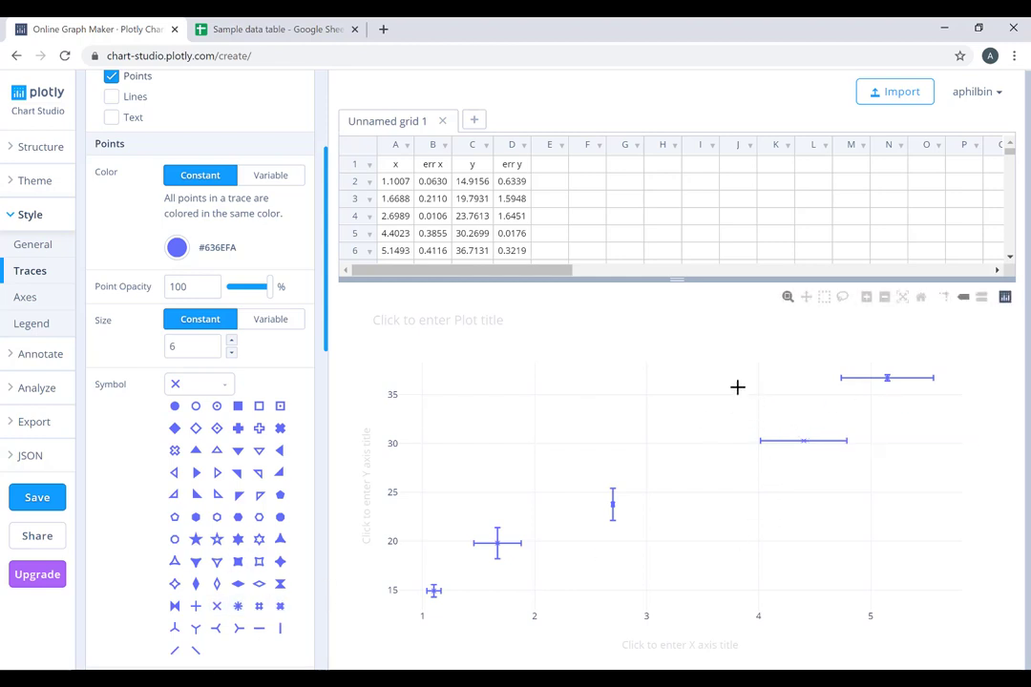
mouse_move(843, 297)
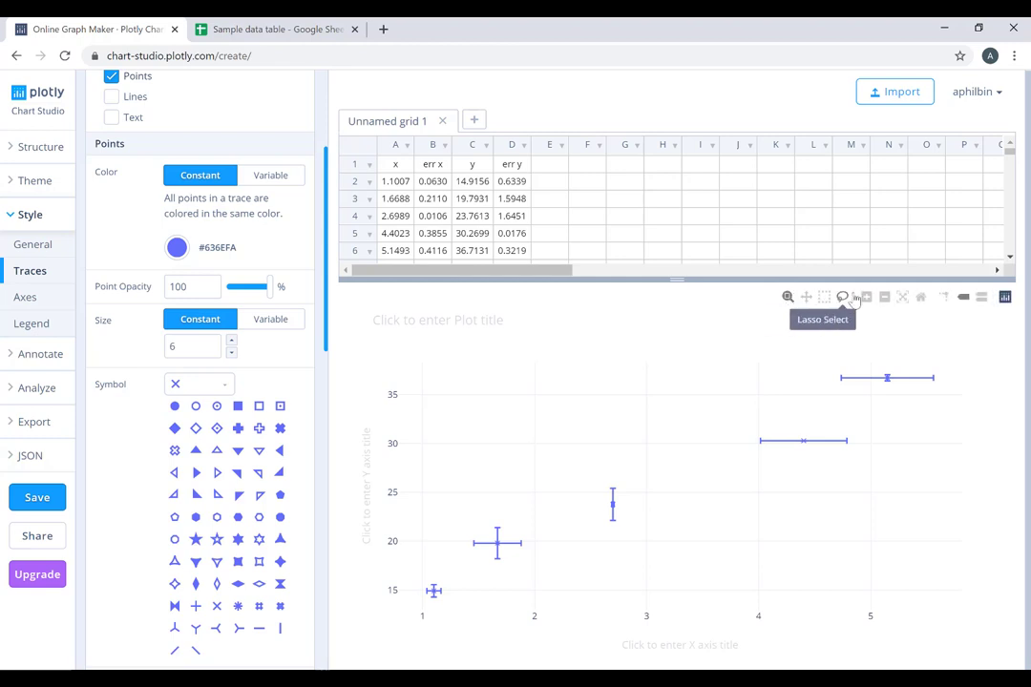
mouse_move(732, 418)
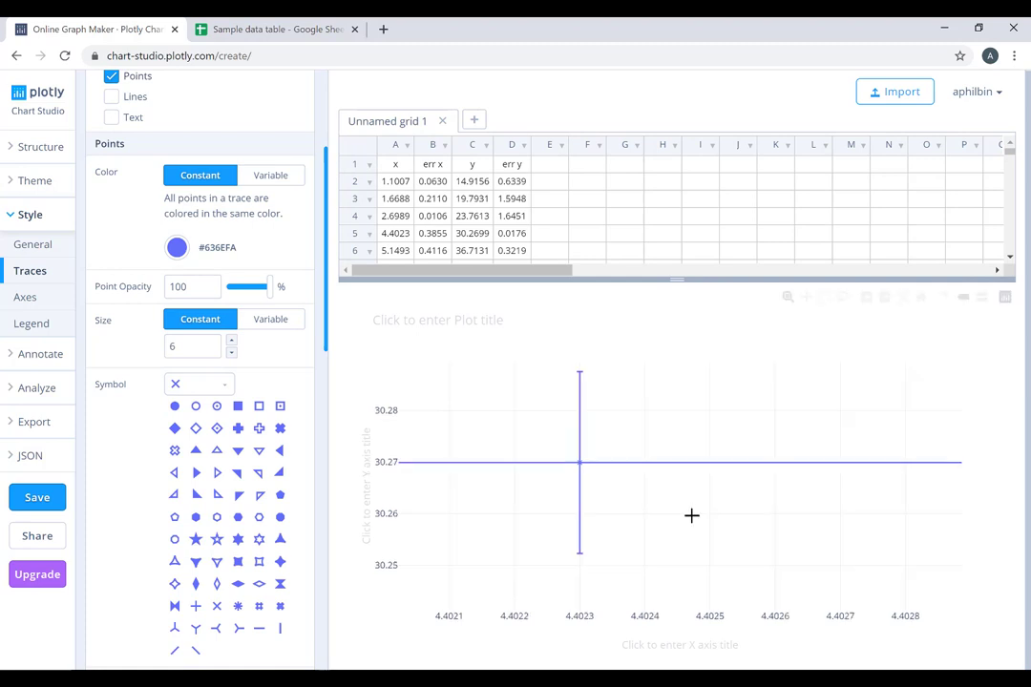
mouse_move(597, 333)
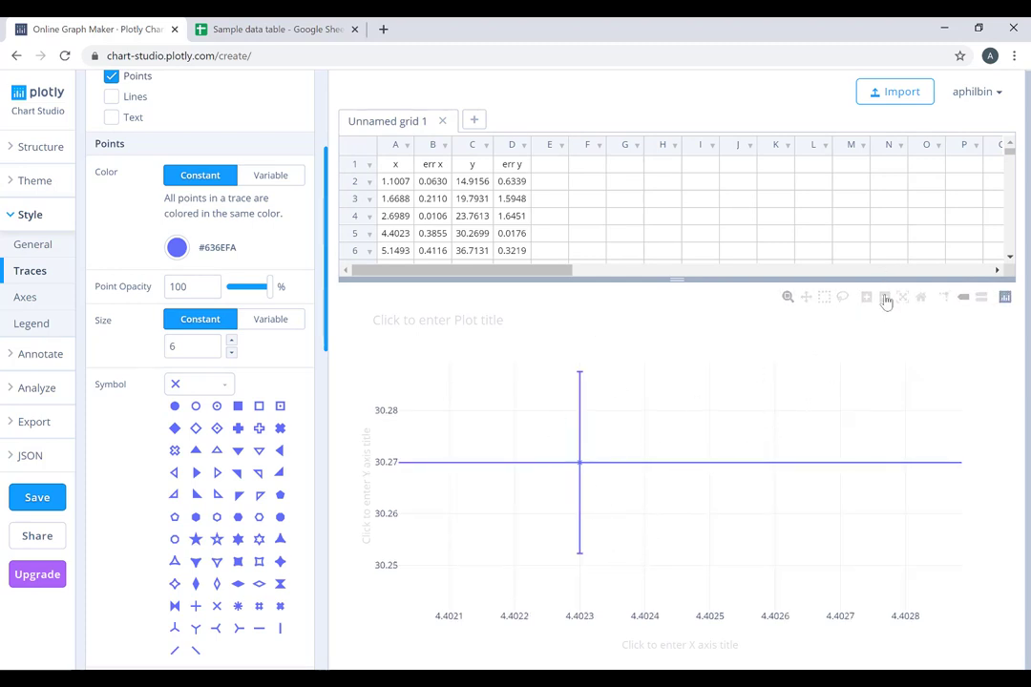
left_click(885, 297)
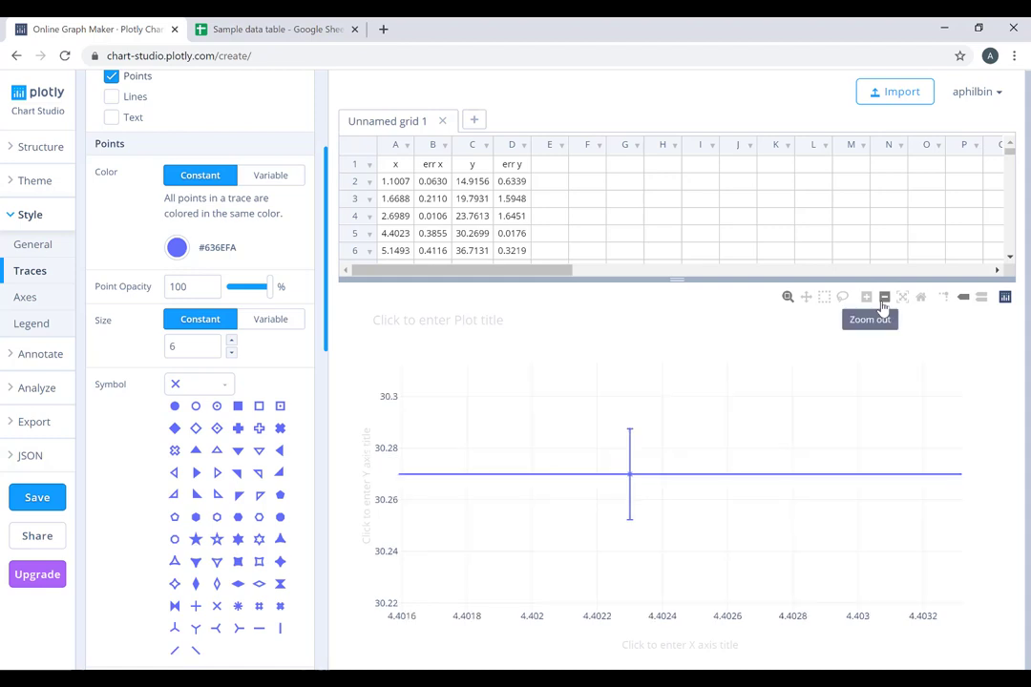
left_click(884, 297)
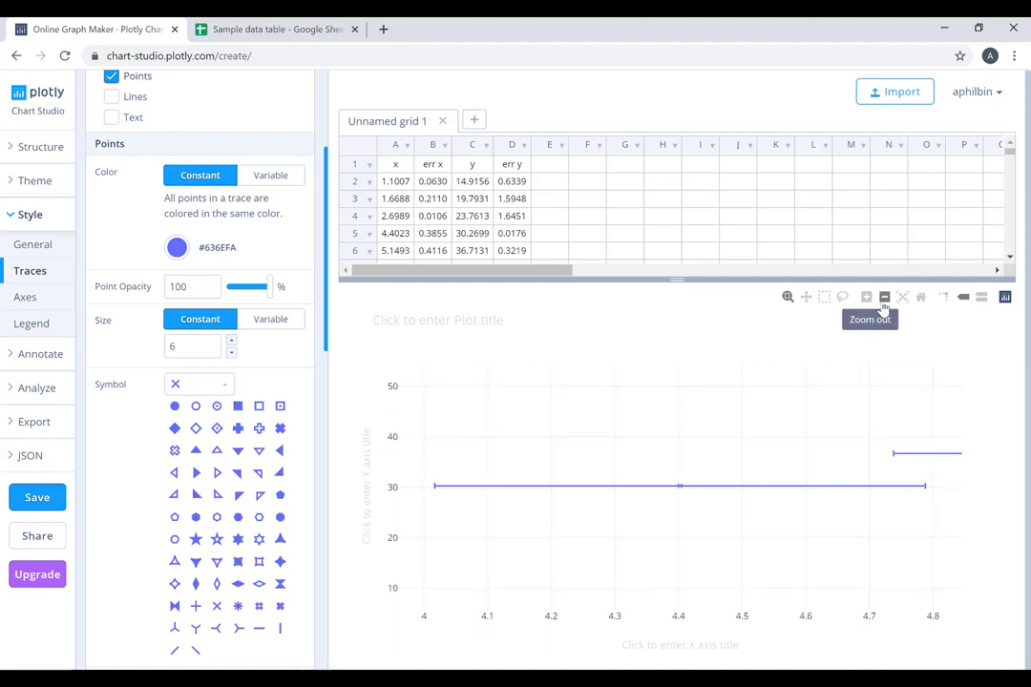
left_click(884, 297)
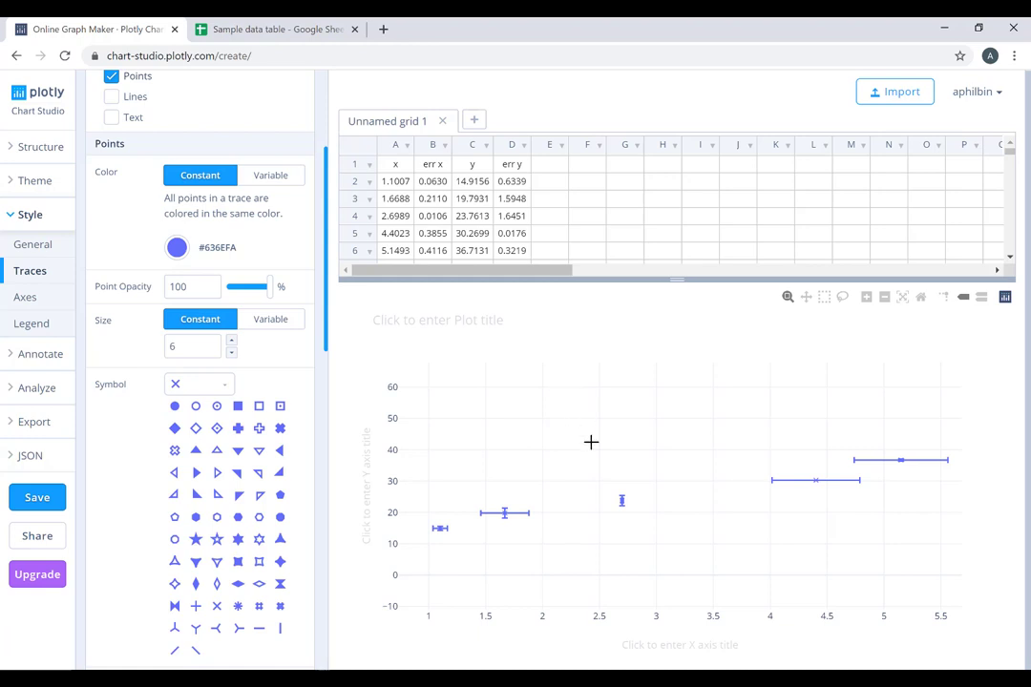
mouse_move(570, 374)
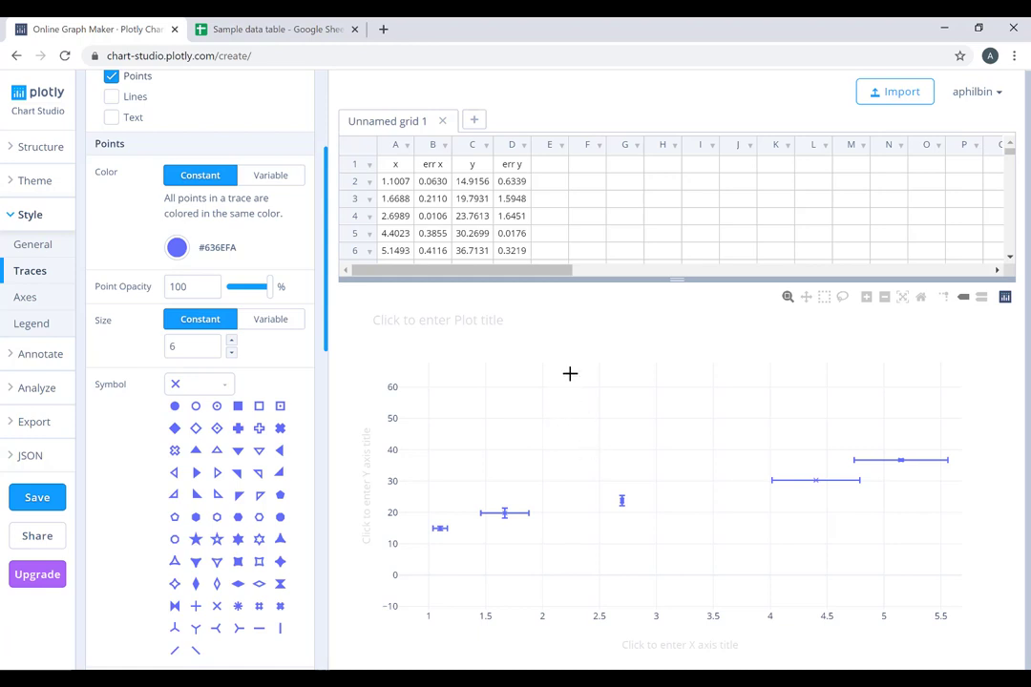
mouse_move(601, 511)
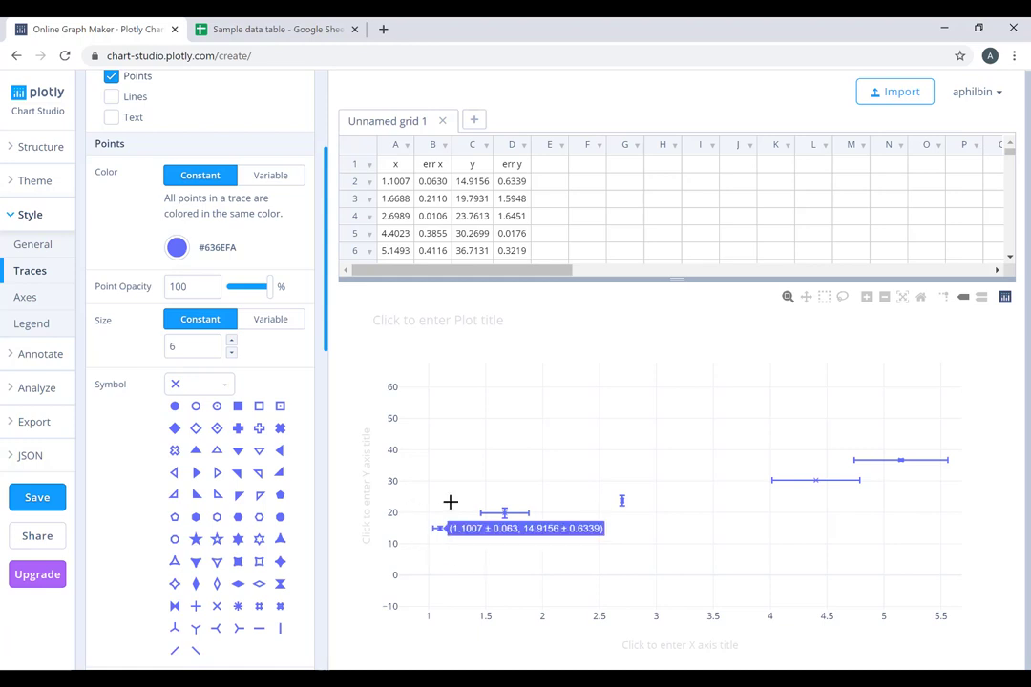
mouse_move(787, 297)
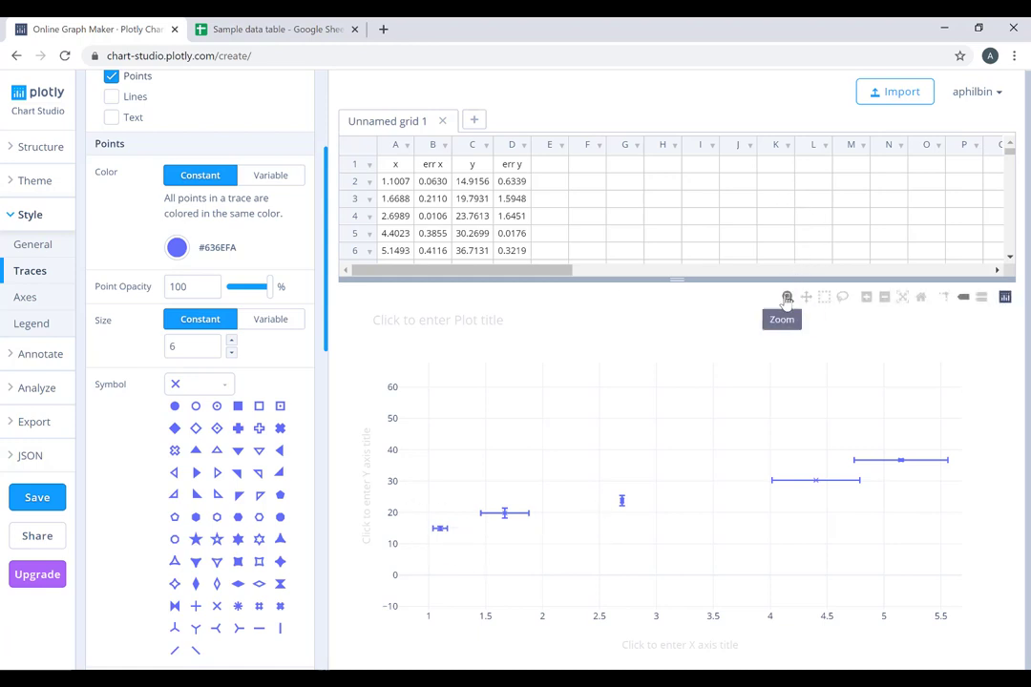
mouse_move(799, 390)
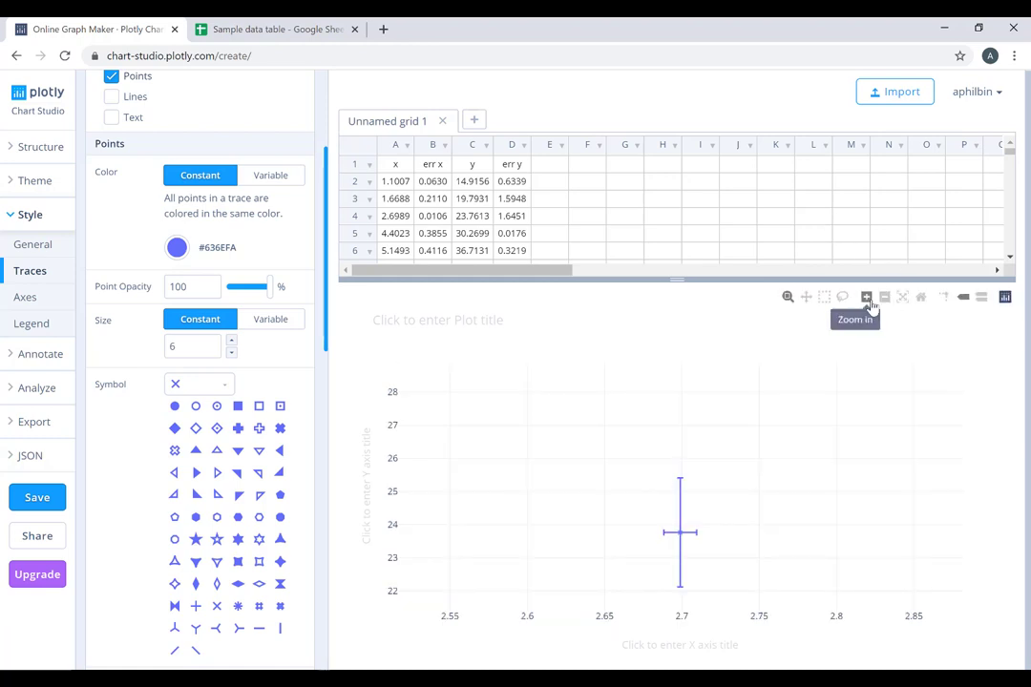
left_click(883, 297)
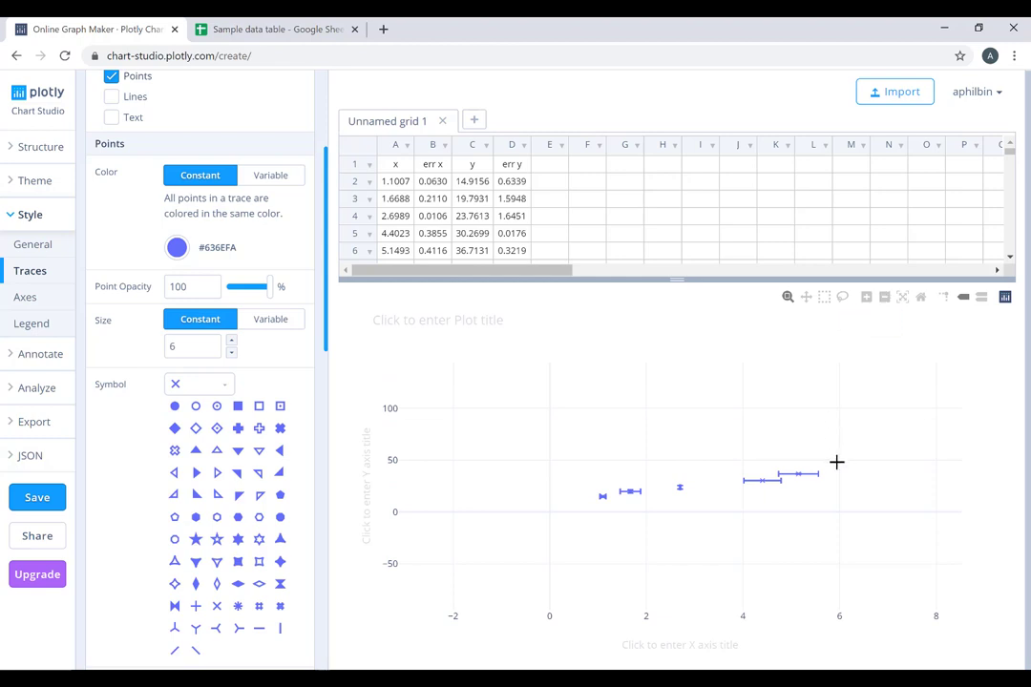
mouse_move(786, 297)
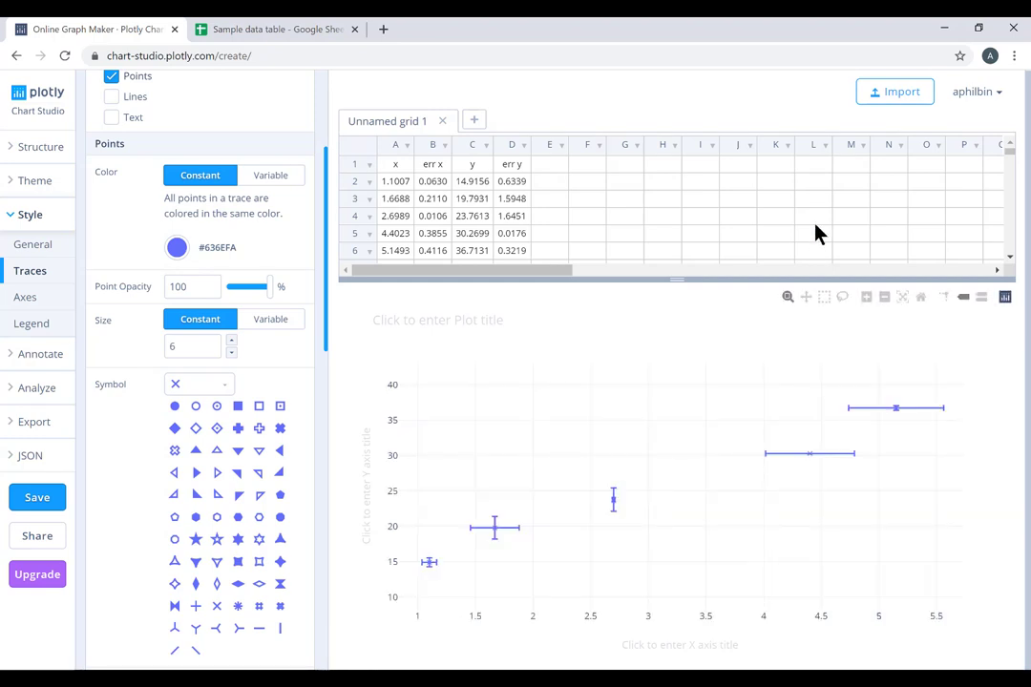
mouse_move(754, 114)
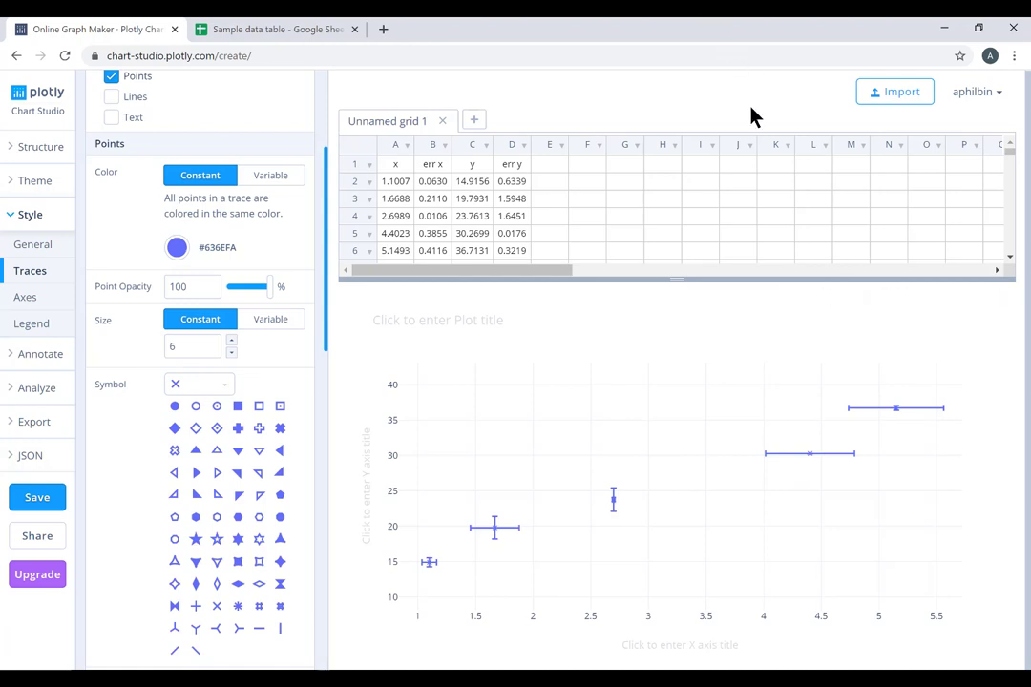
mouse_move(261, 378)
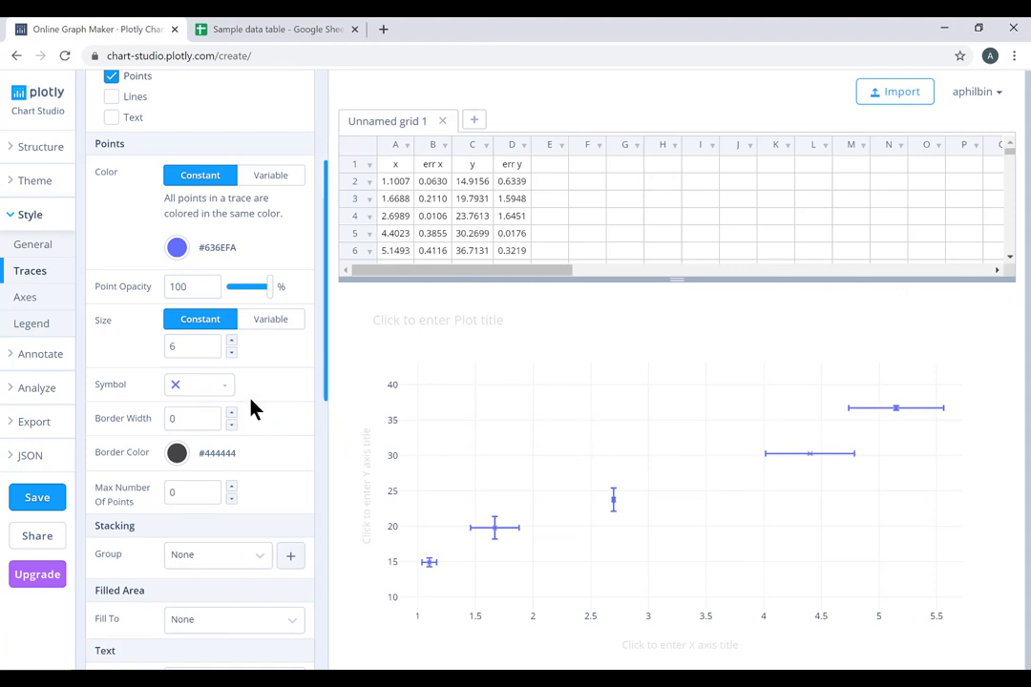
- Set error bar thickness to 1 and crossbar width to 6
scroll("down", 3)
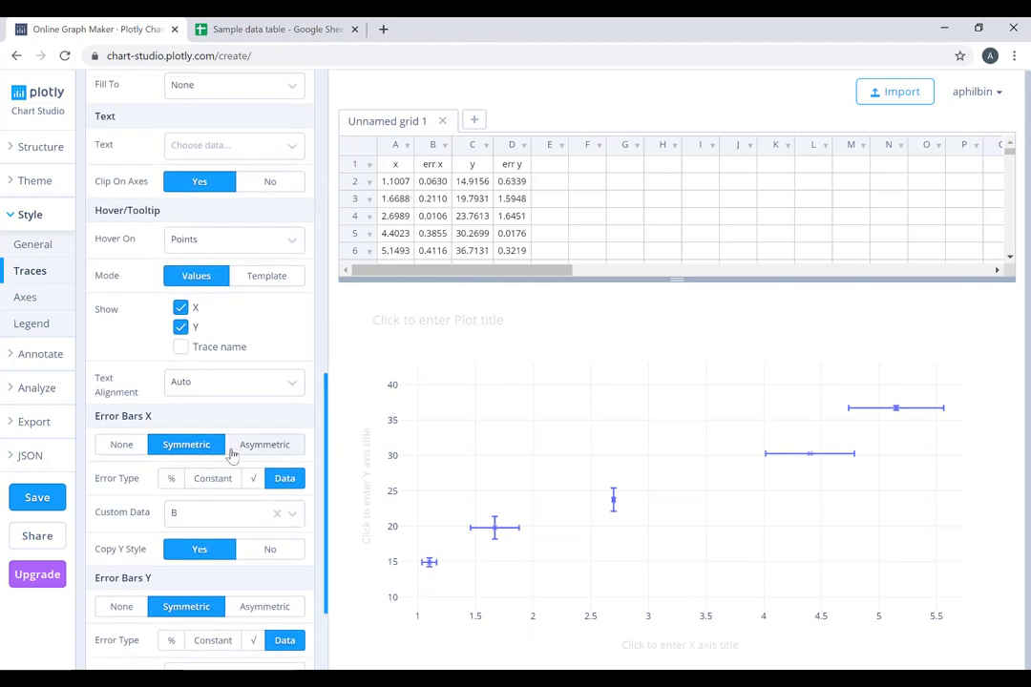
scroll("down", 3)
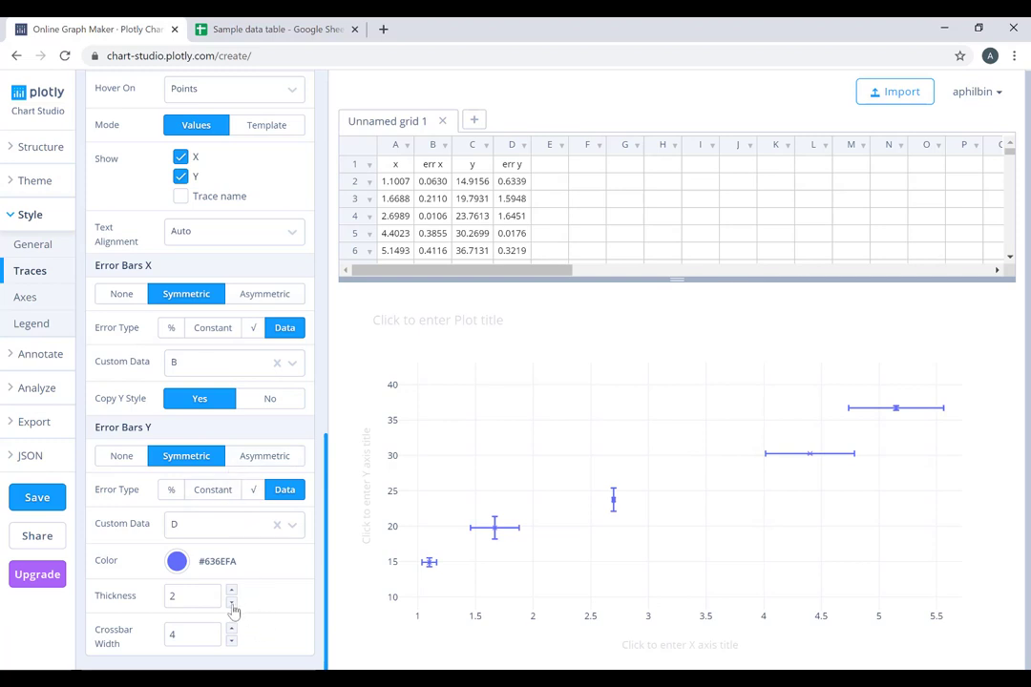
left_click(231, 601)
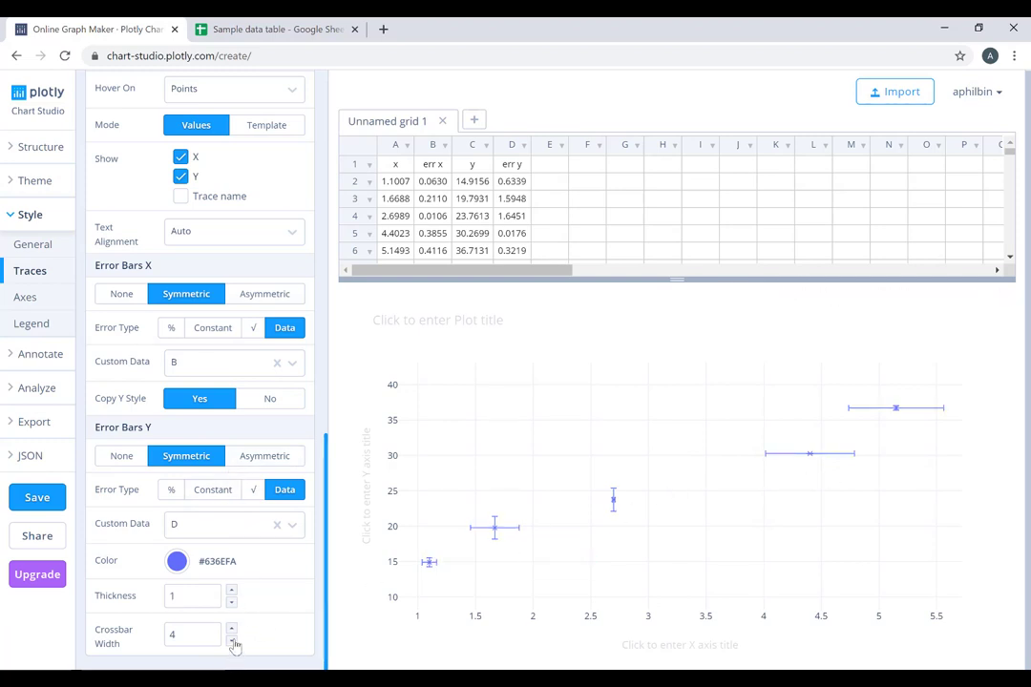
left_click(230, 630)
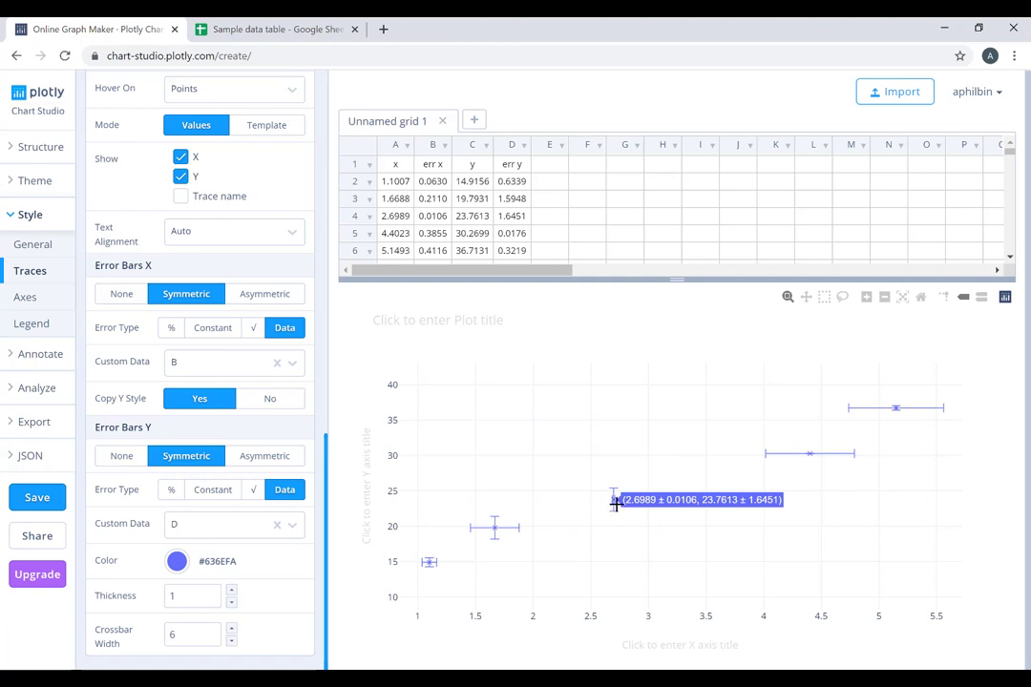
mouse_move(528, 609)
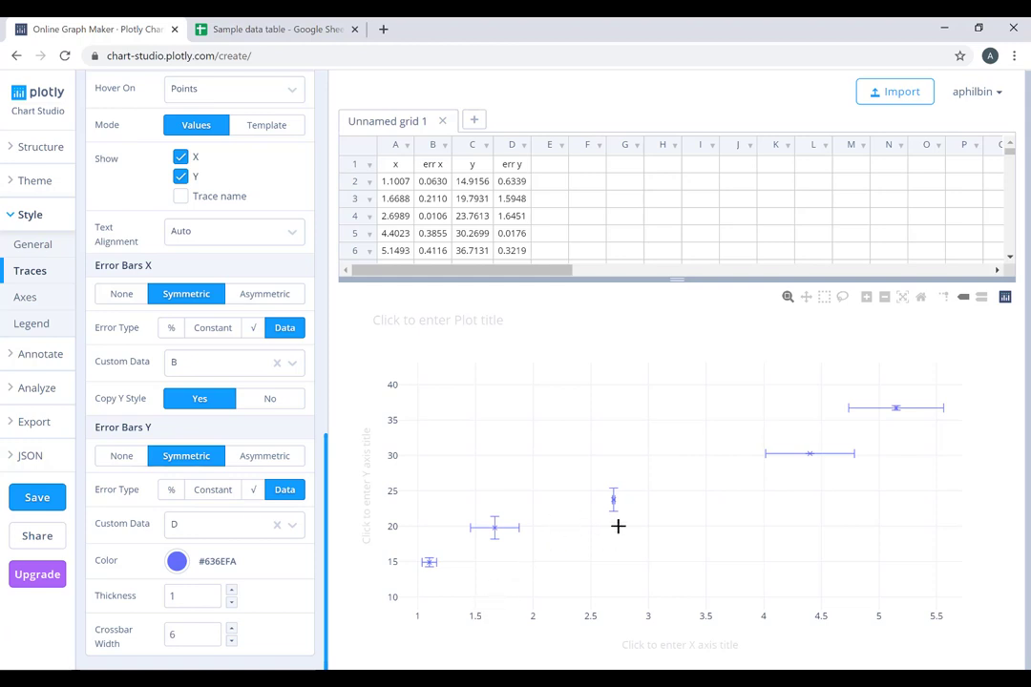
mouse_move(562, 516)
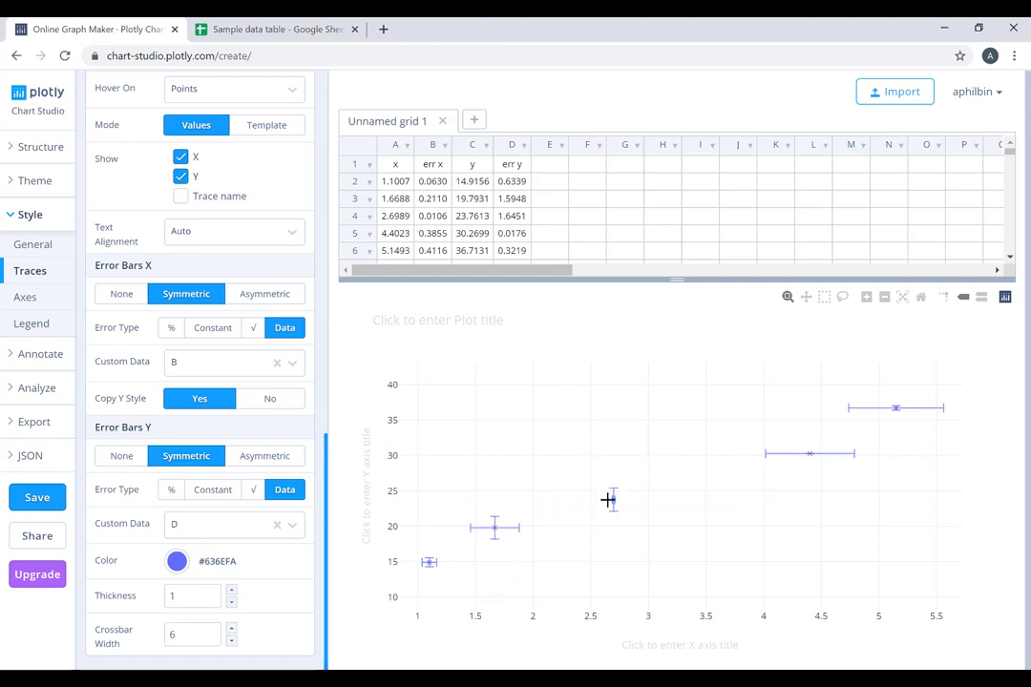
mouse_move(536, 379)
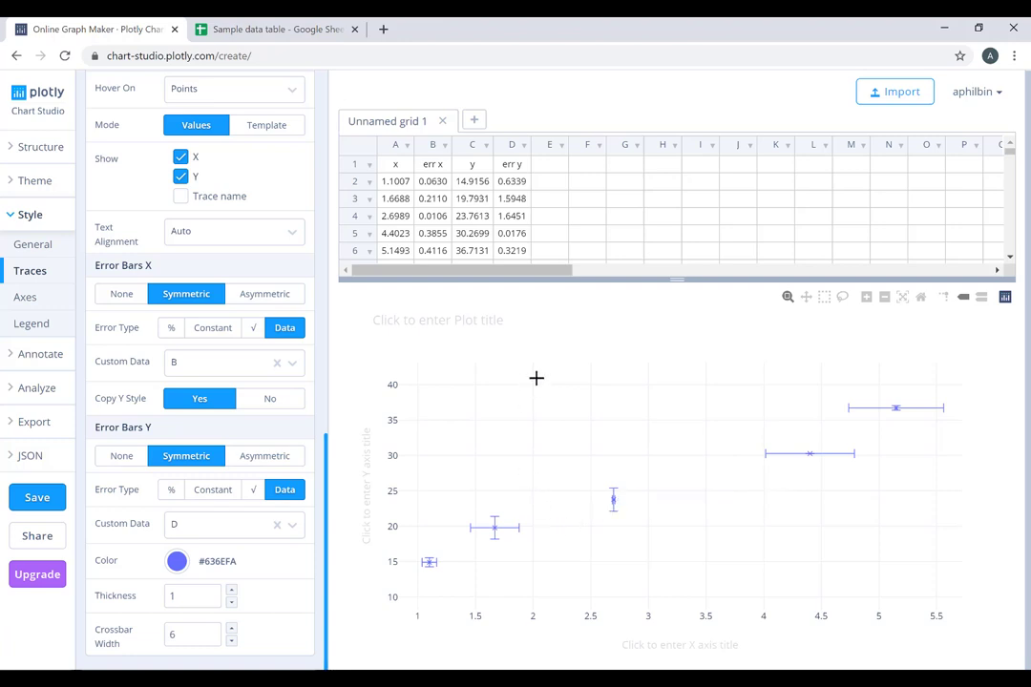
mouse_move(684, 346)
type("Scater PLot with")
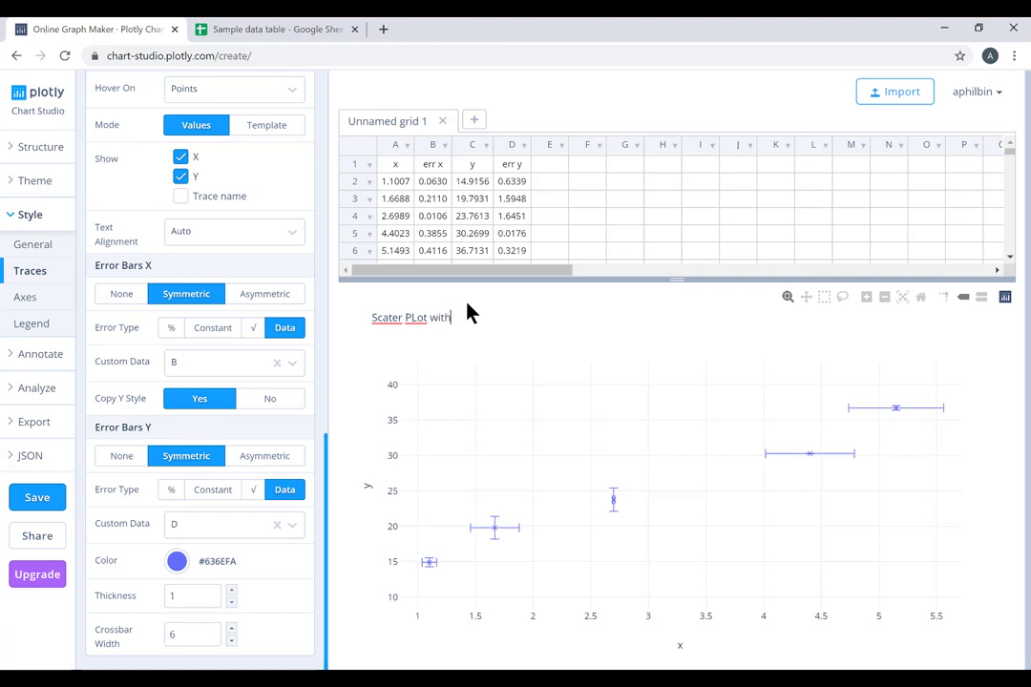
- Type the chart title 'Scatter Plot with Error Bars' and axis labels x and y
type("Error Bars")
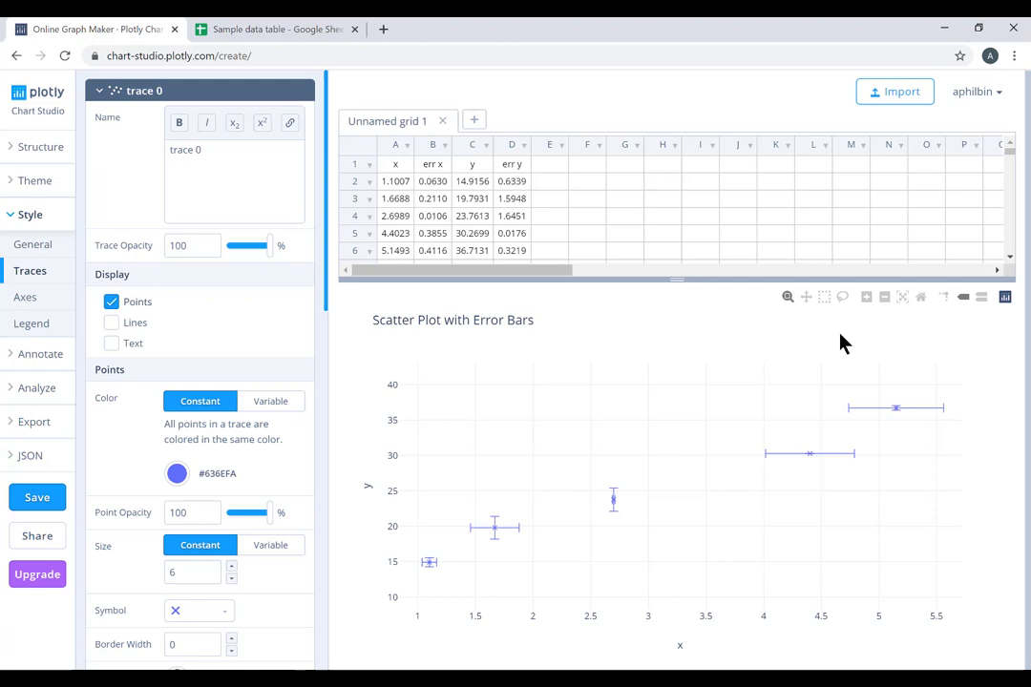
mouse_move(848, 319)
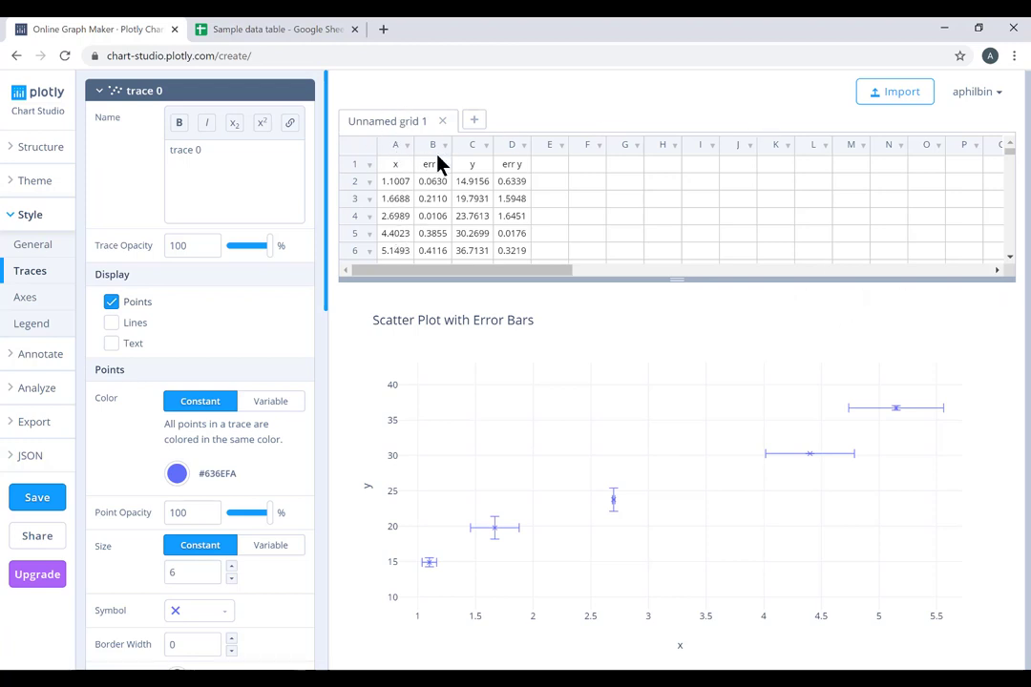
mouse_move(754, 372)
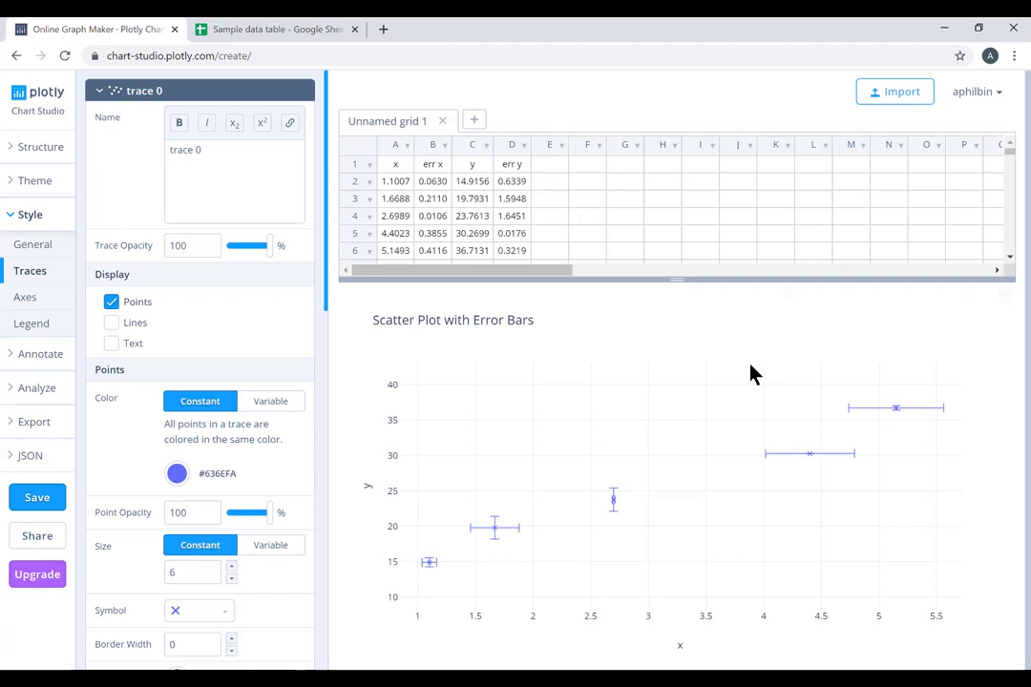
mouse_move(896, 409)
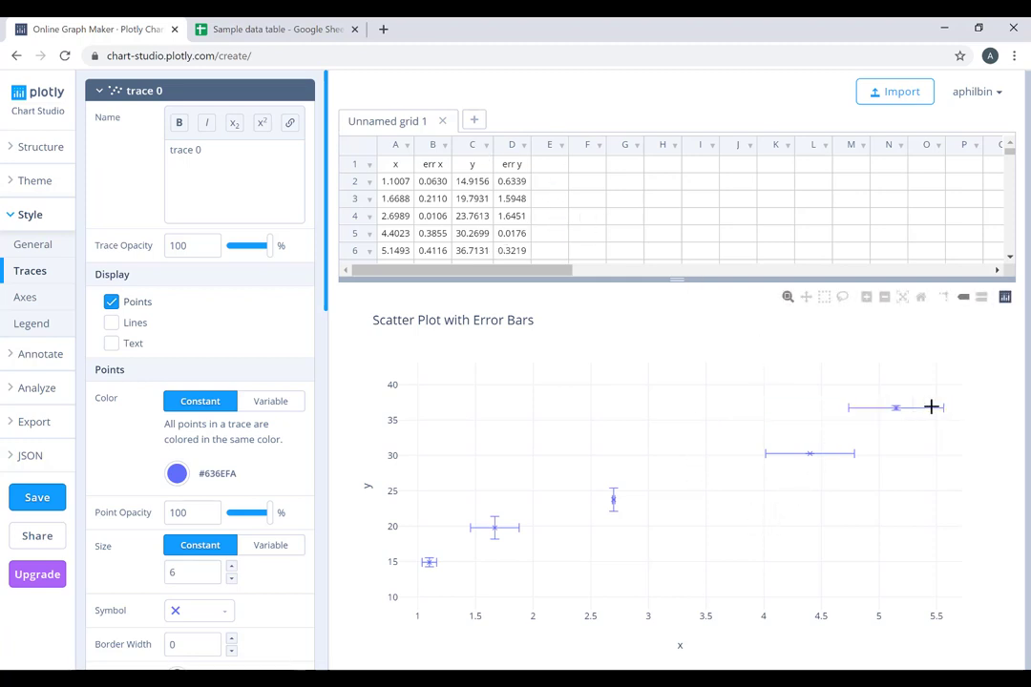
mouse_move(915, 453)
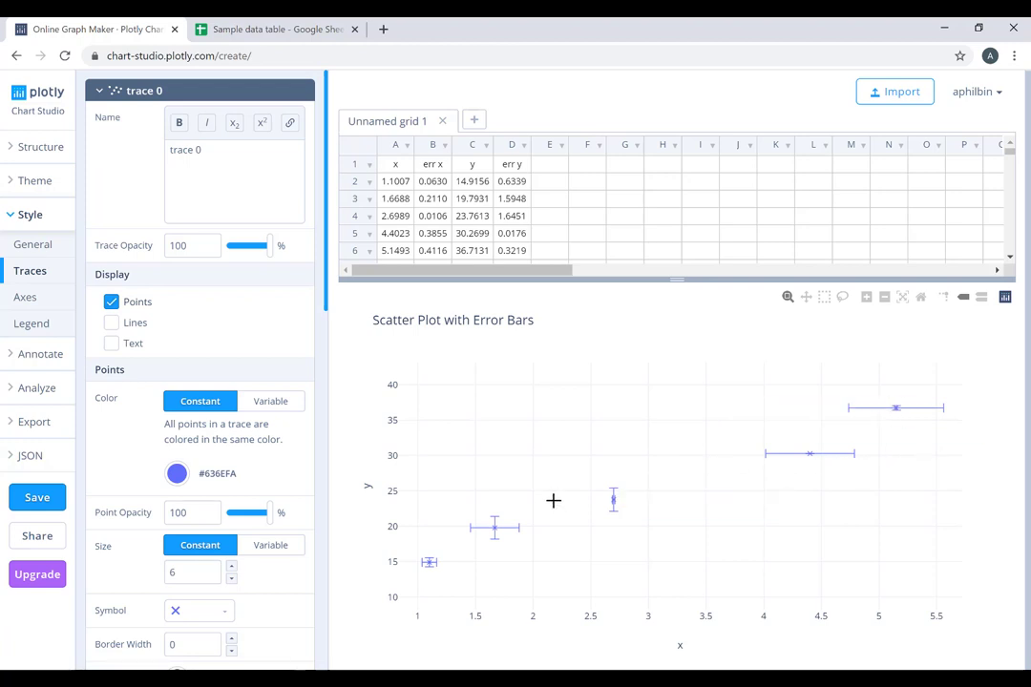
mouse_move(530, 506)
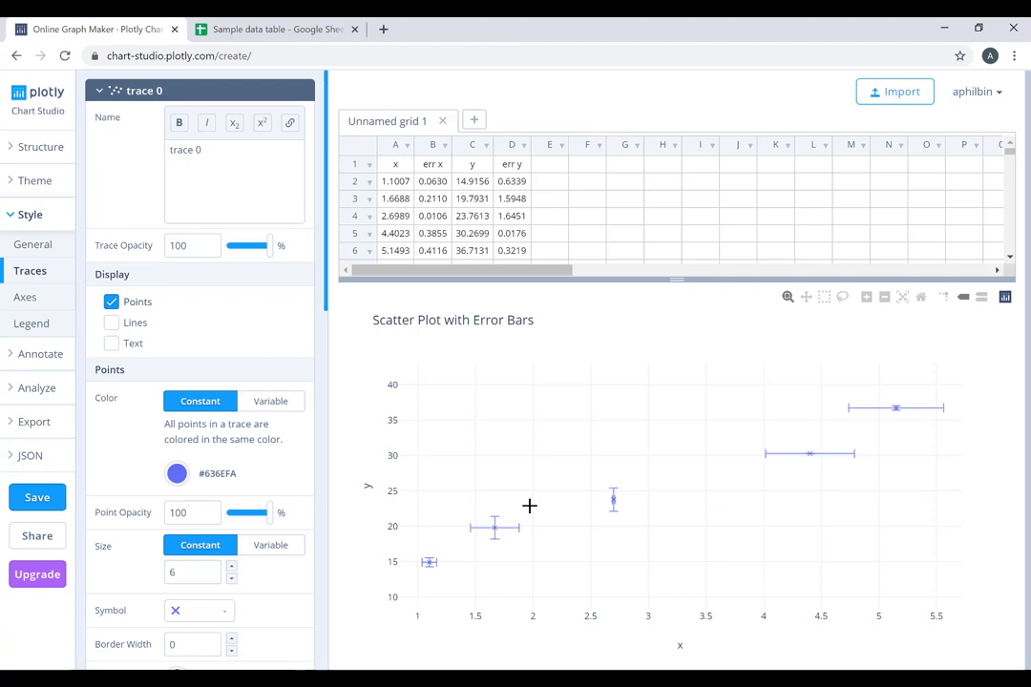
mouse_move(657, 562)
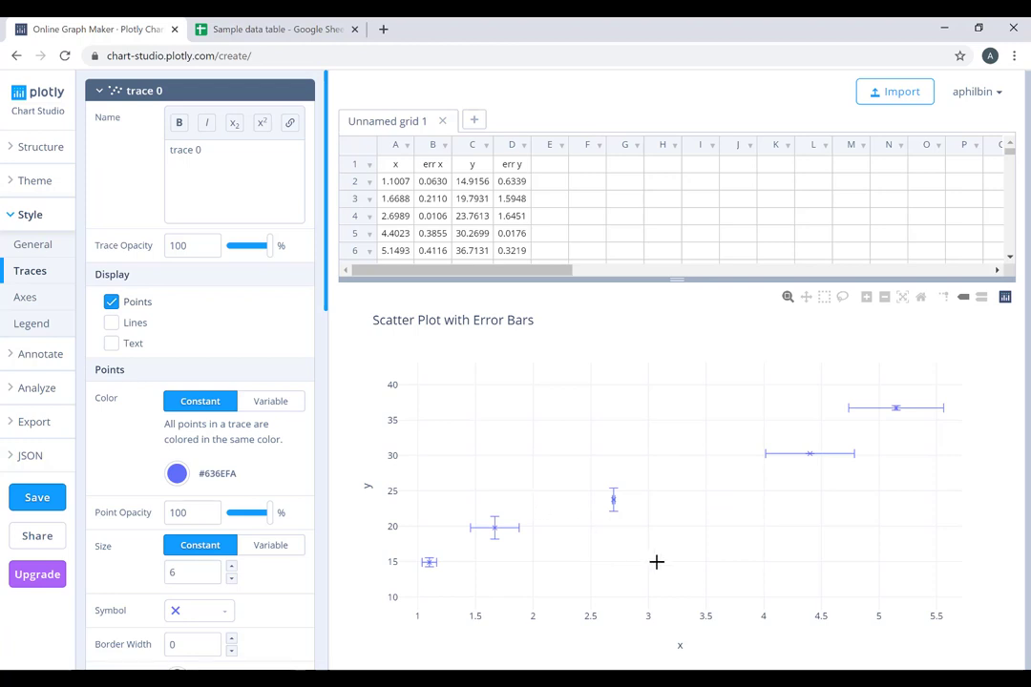